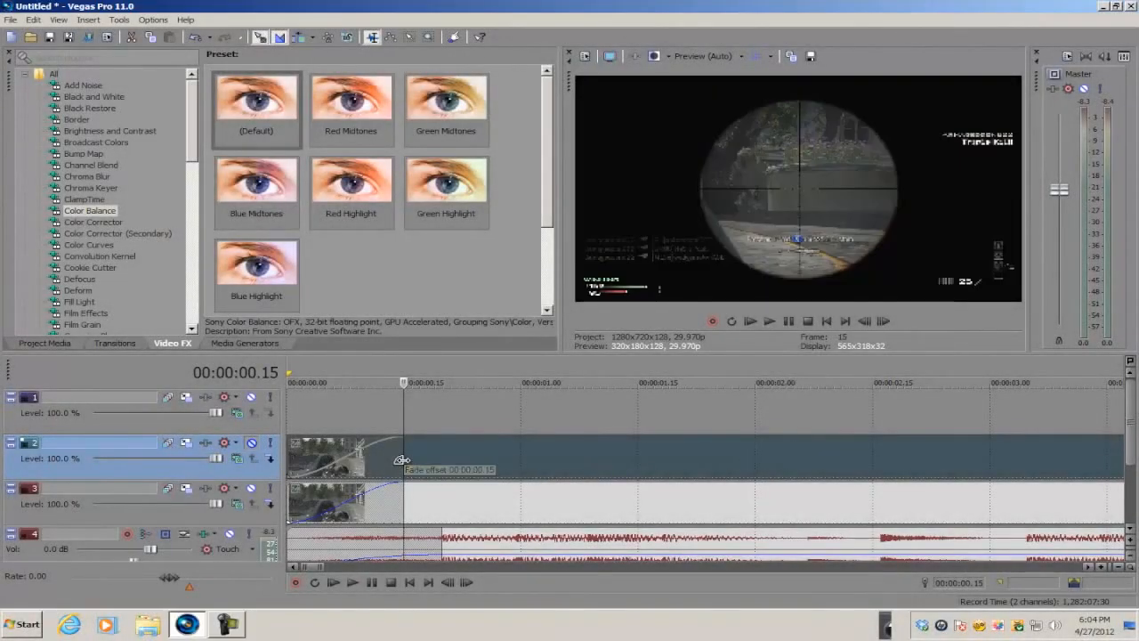
mouse_move(459, 421)
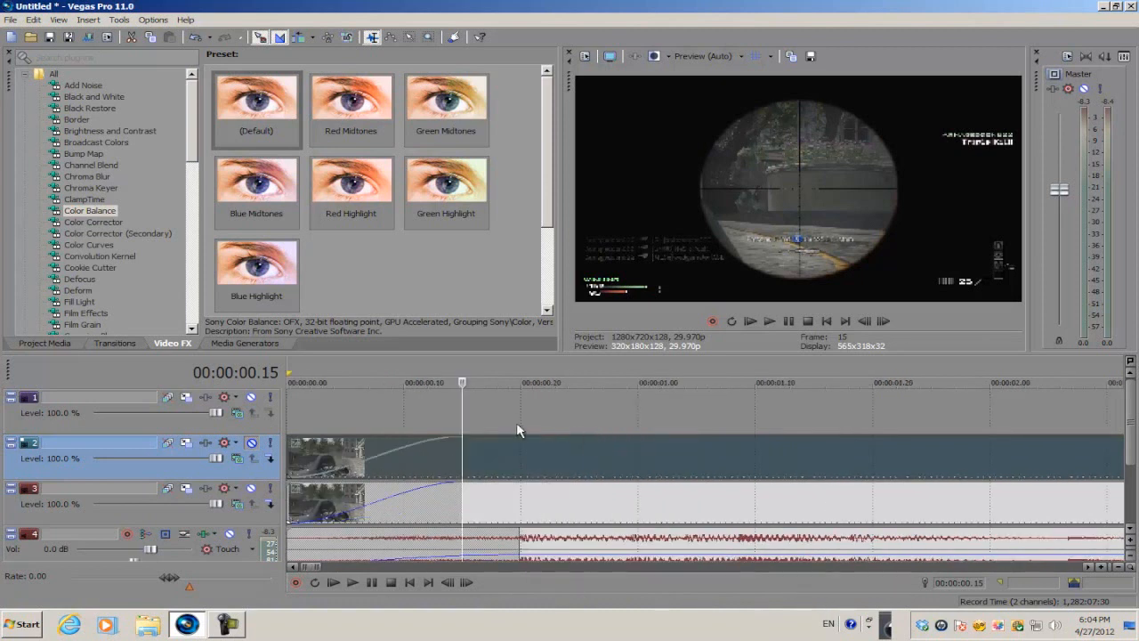
mouse_move(461, 410)
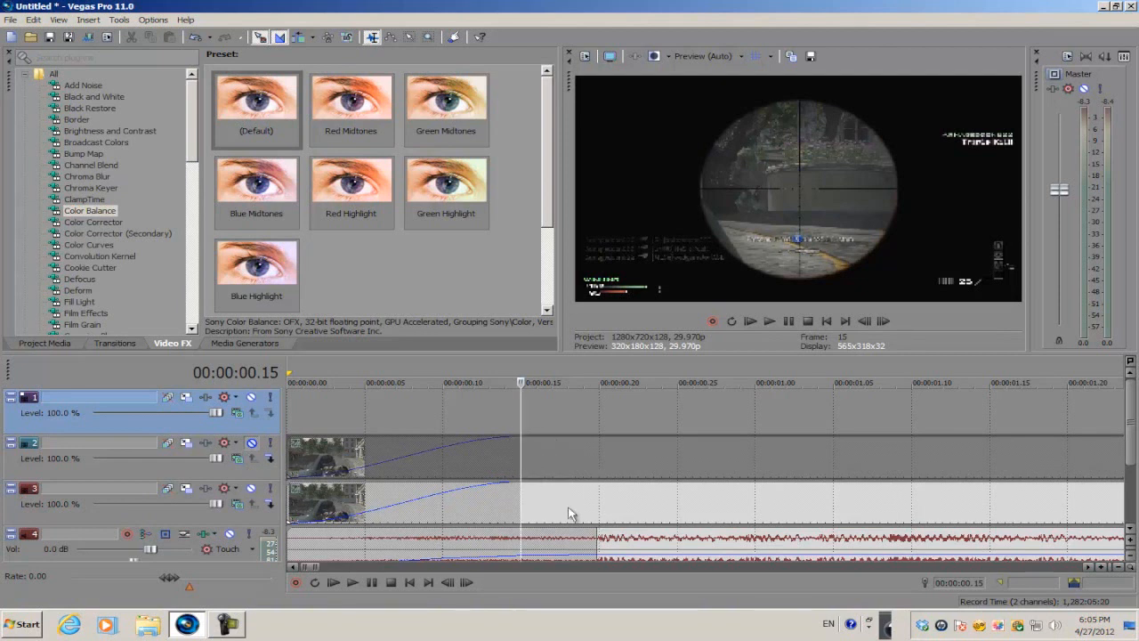
Solo-preview the lower tinted track, inspect its Pan/Crop, then delete the duplicate video track
left_click(251, 442)
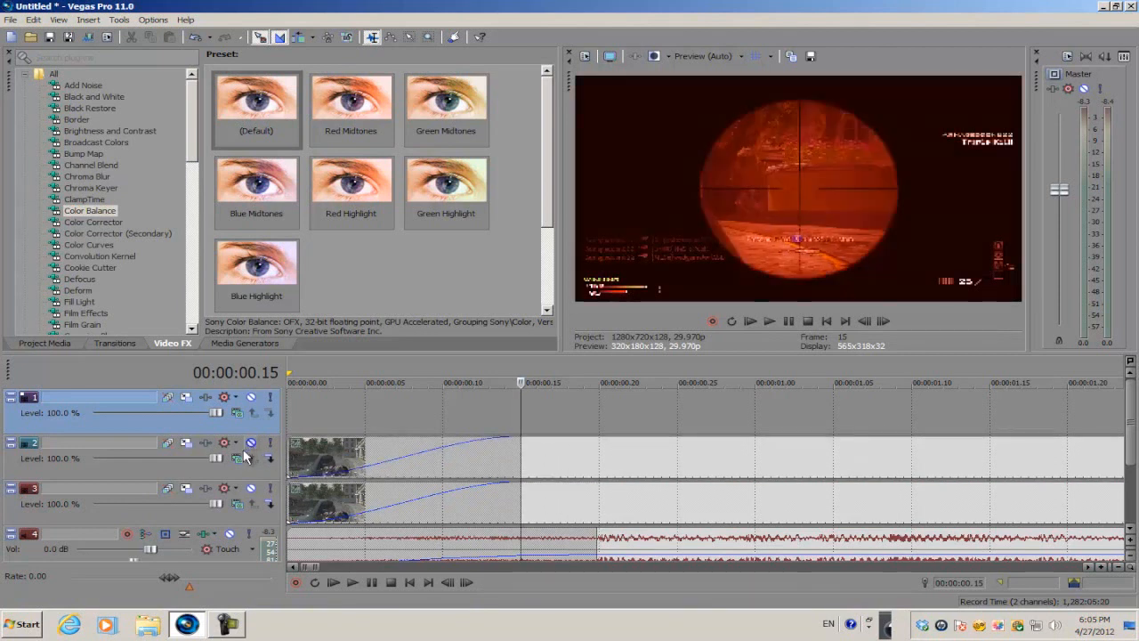
left_click(237, 441)
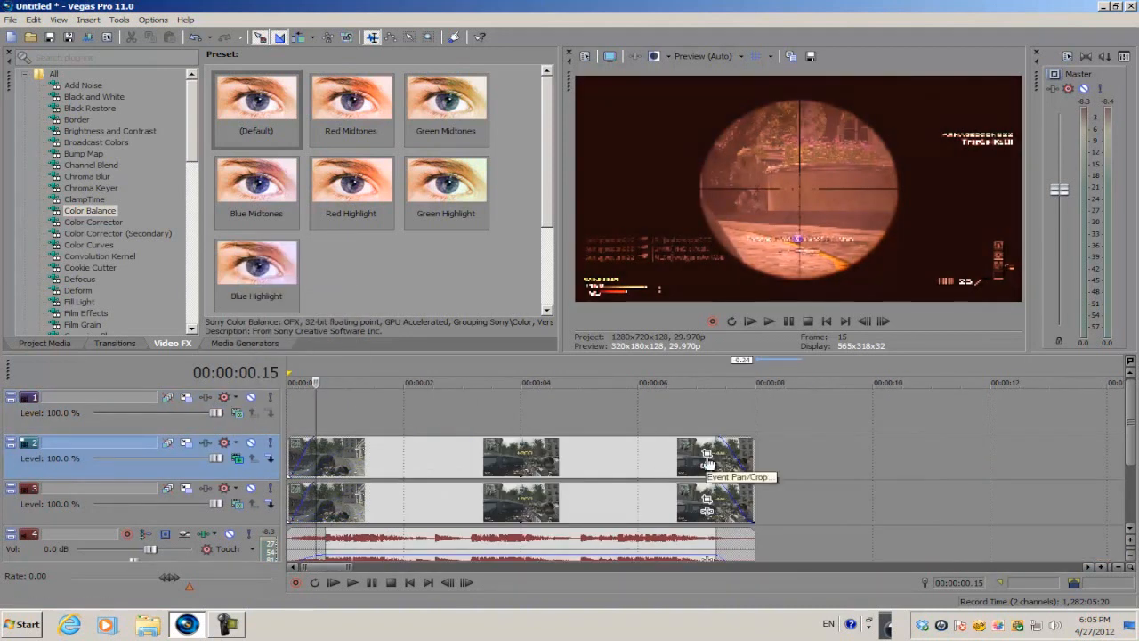
left_click(708, 454)
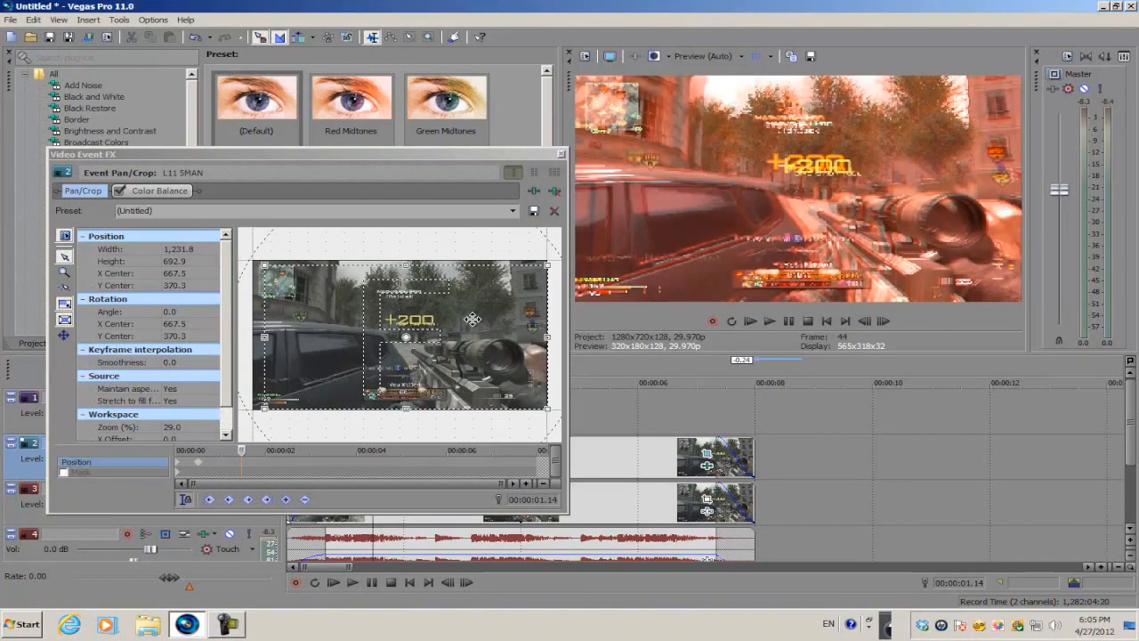
right_click(472, 319)
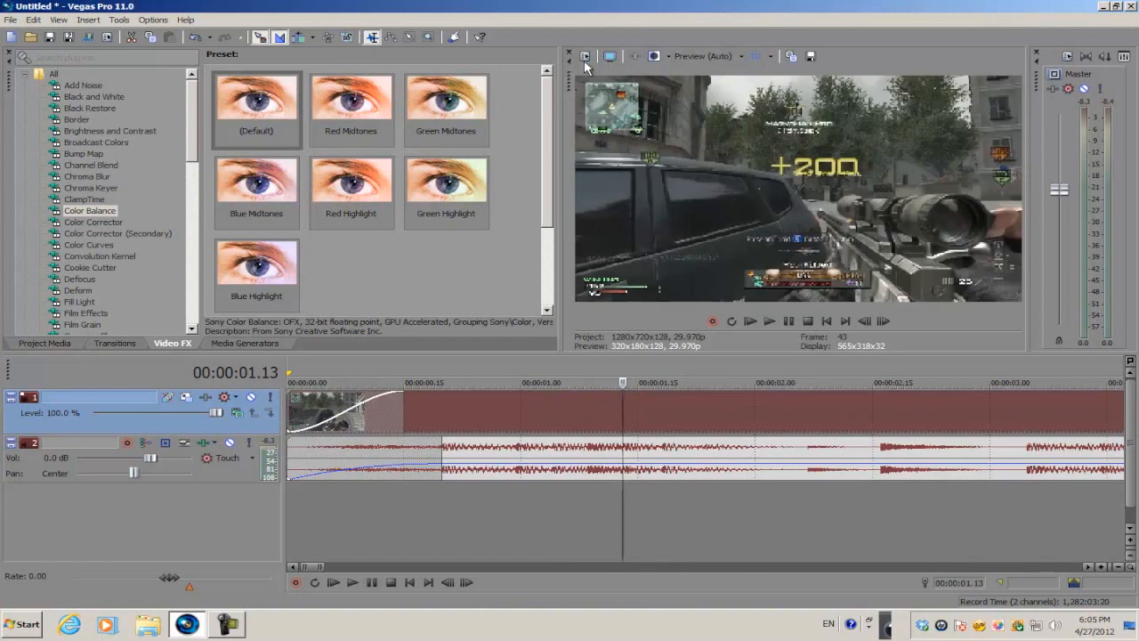
mouse_move(584, 55)
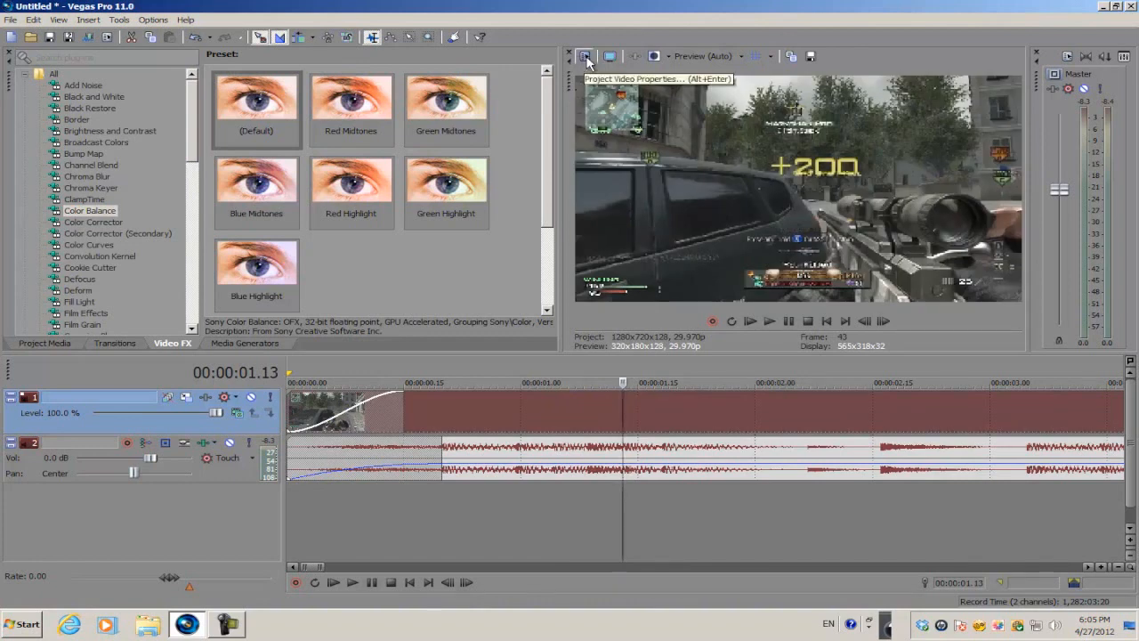
Set Project Properties stereoscopic 3D mode to Anaglyphic (red/cyan) and apply it
left_click(583, 55)
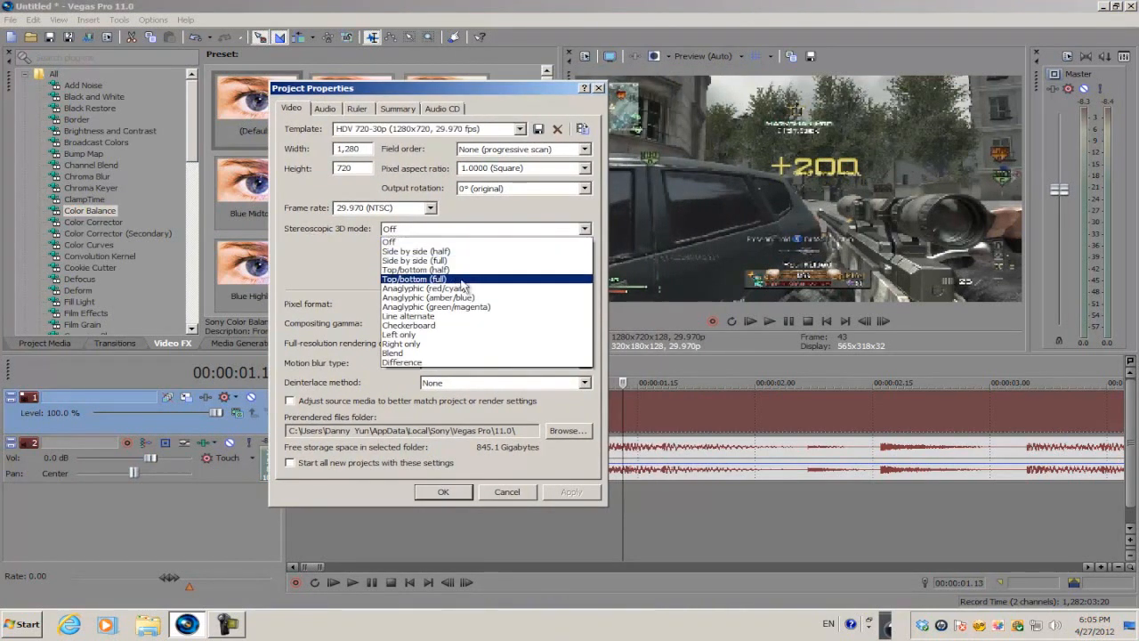
mouse_move(446, 297)
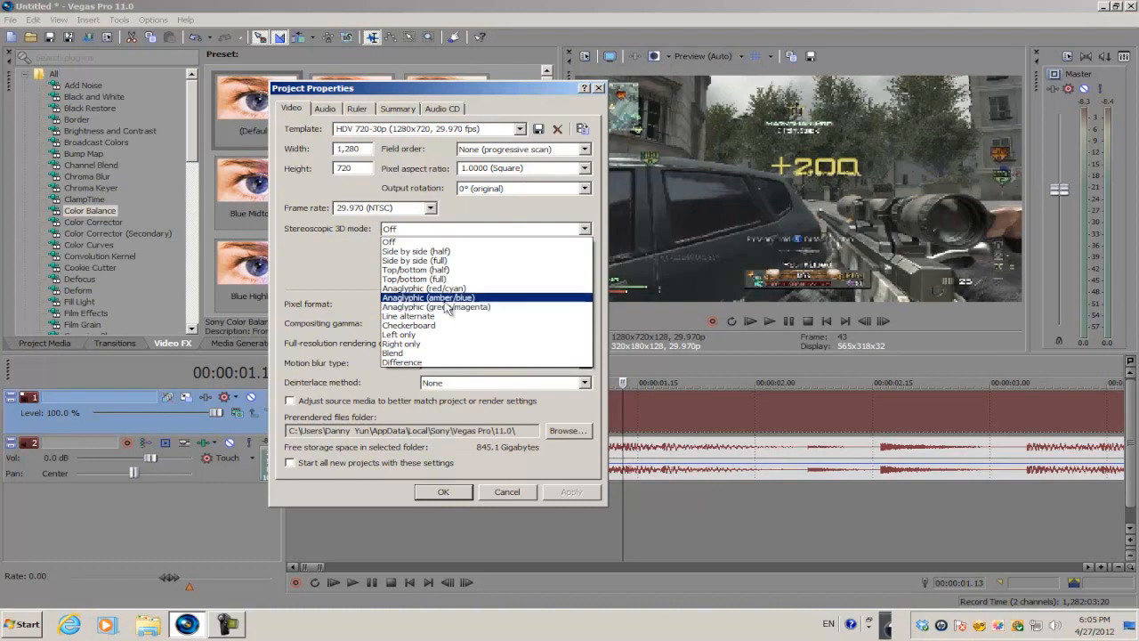
mouse_move(423, 289)
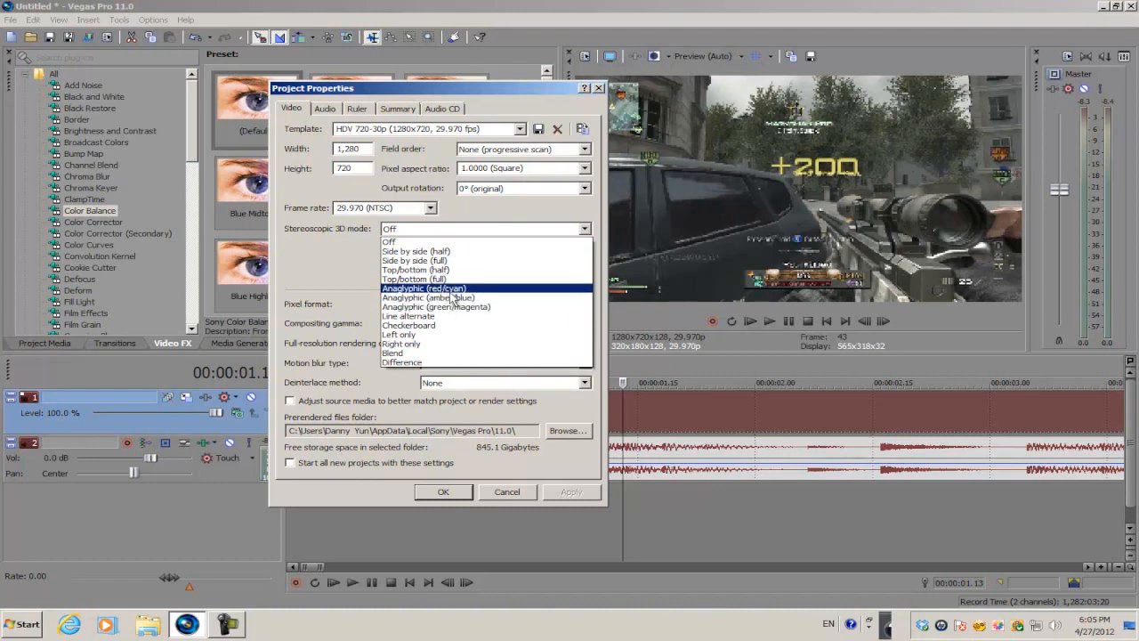
mouse_move(436, 306)
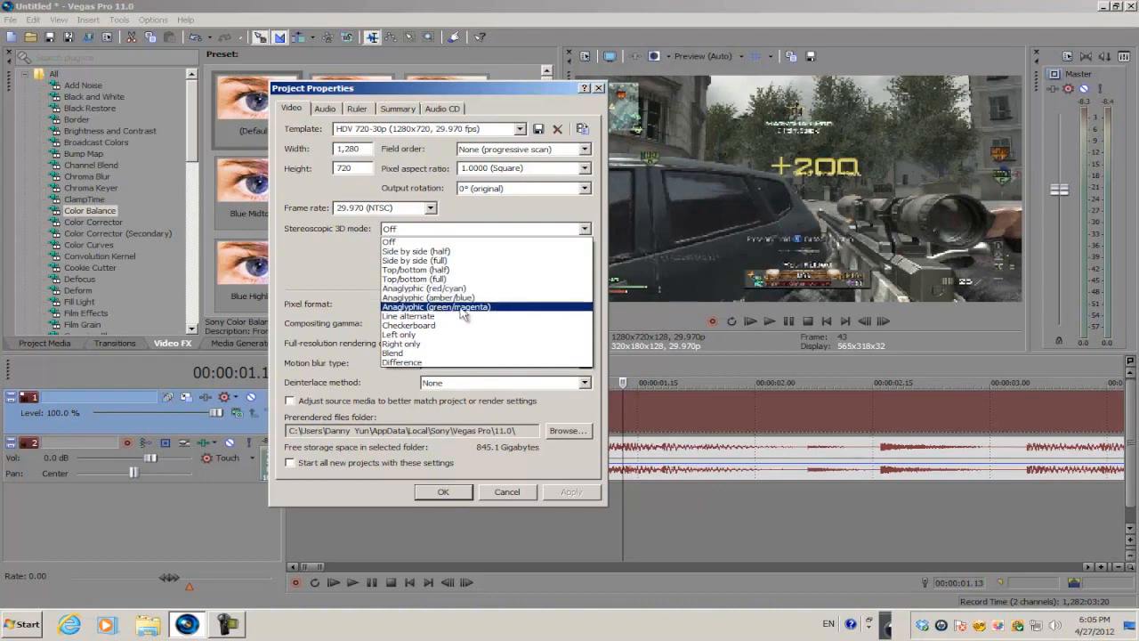
mouse_move(427, 298)
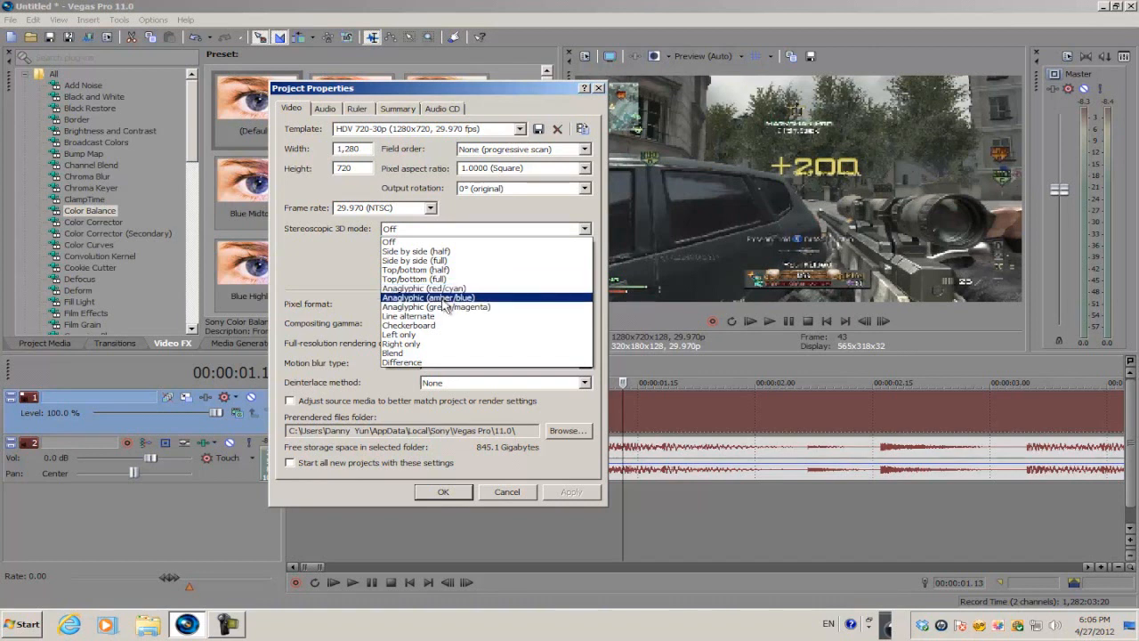
mouse_move(424, 288)
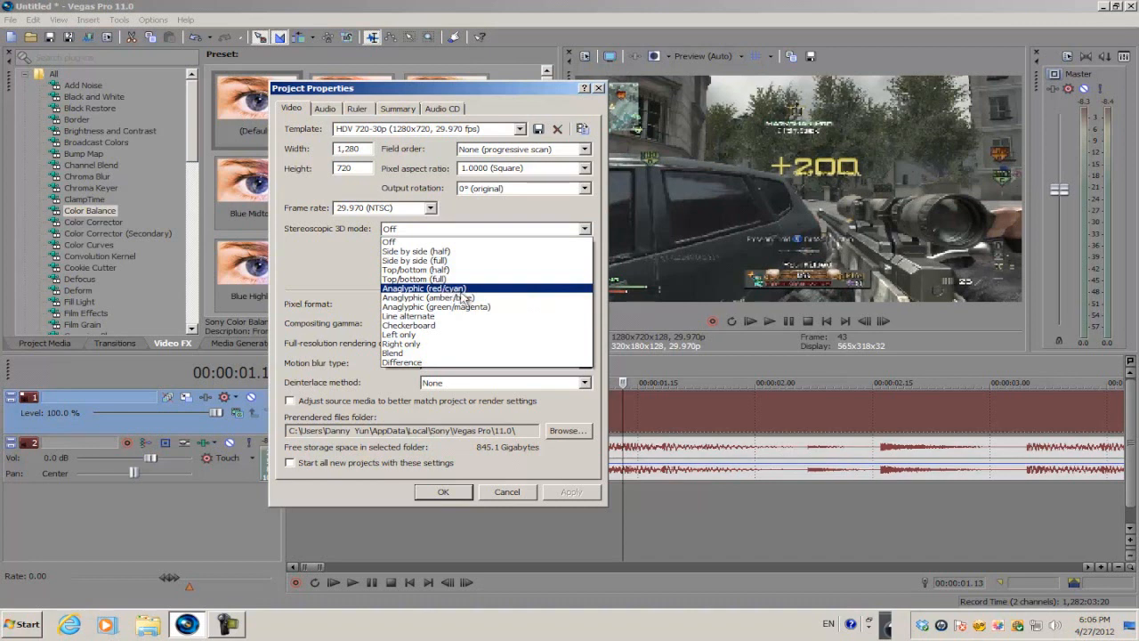
mouse_move(427, 289)
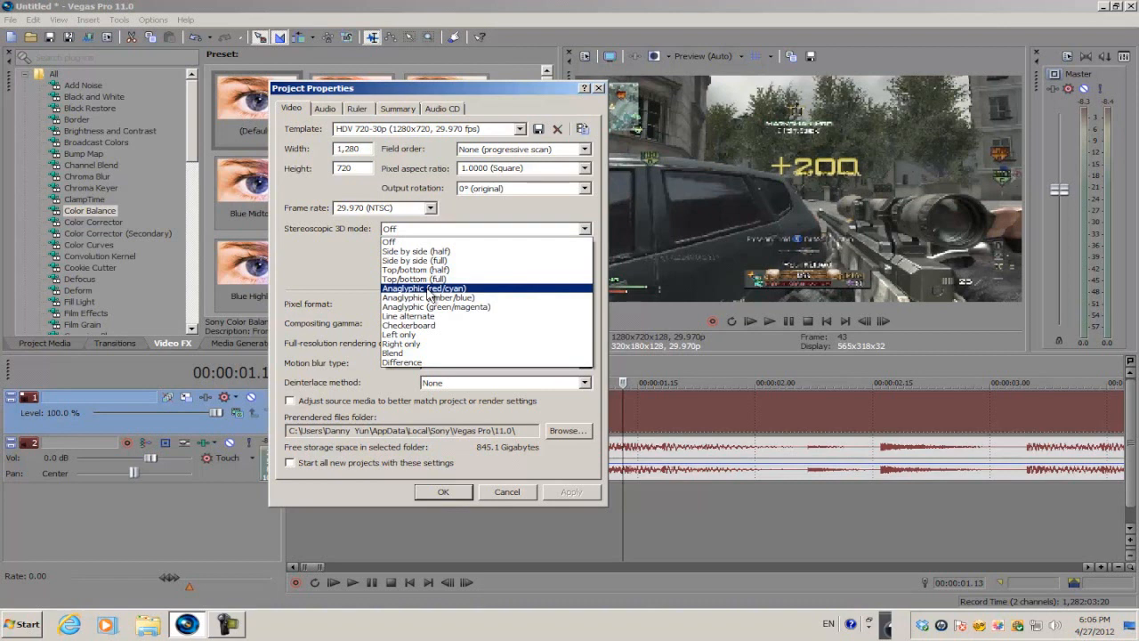
left_click(423, 288)
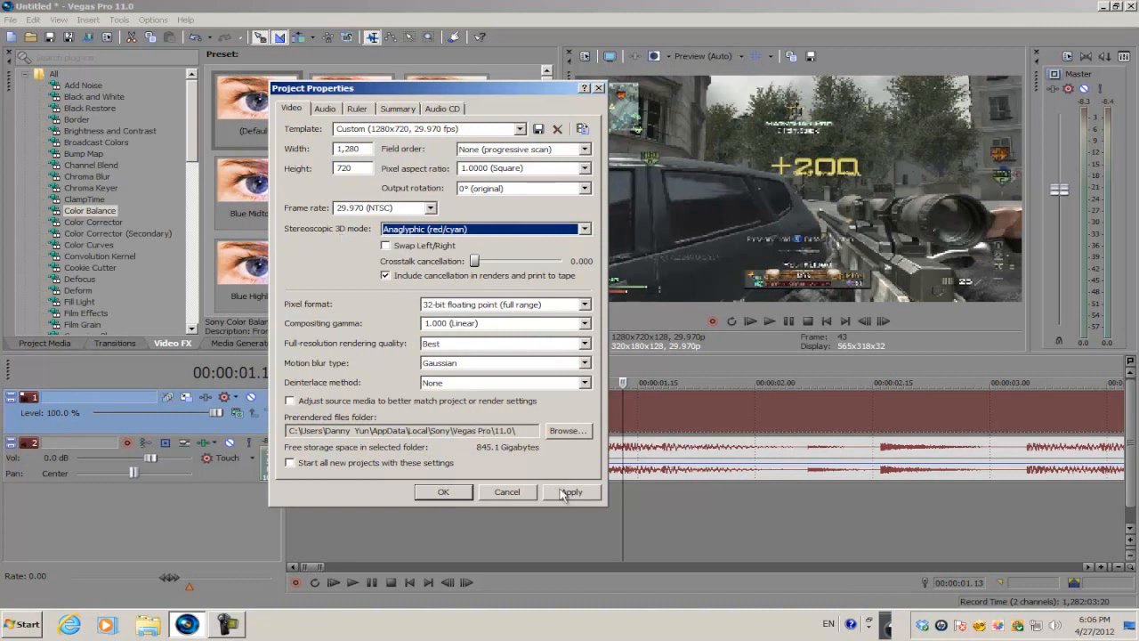
mouse_move(840, 200)
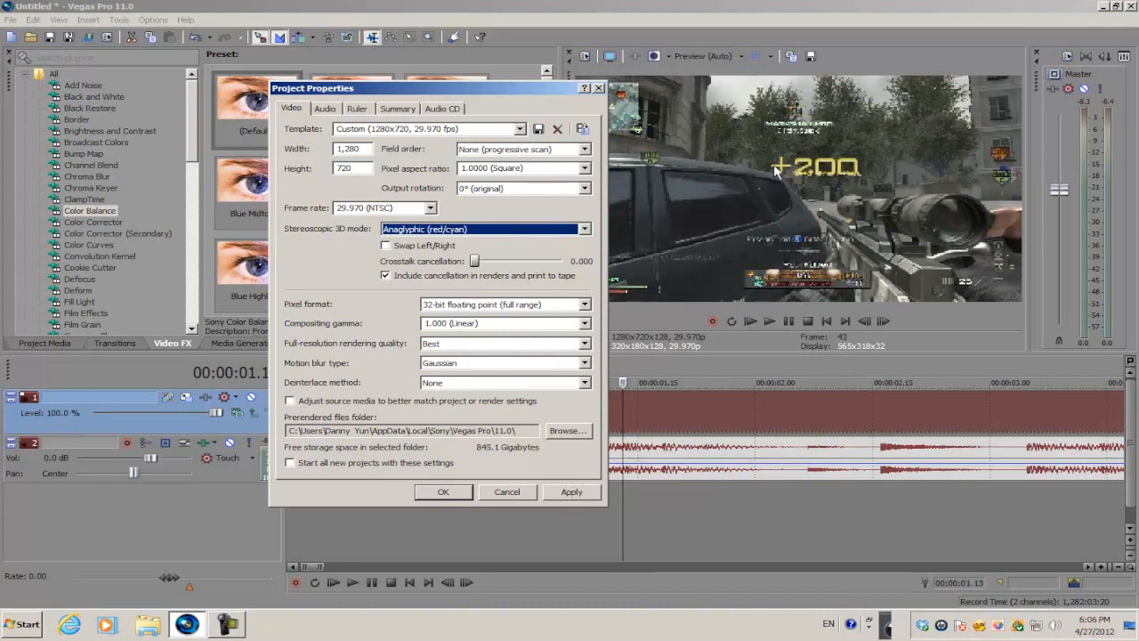
mouse_move(551, 459)
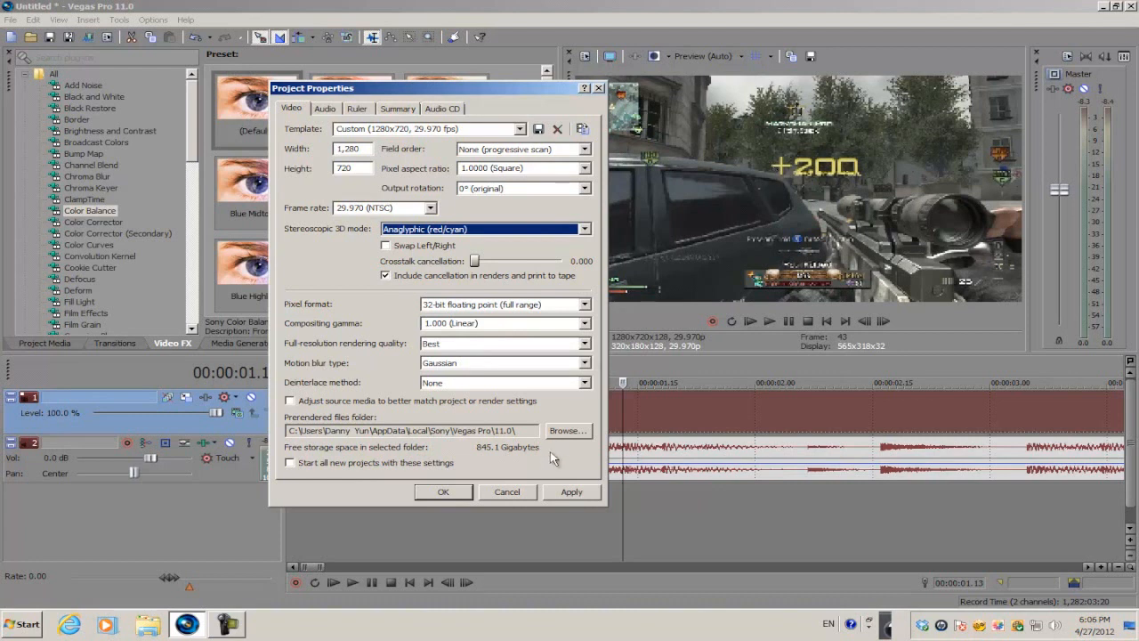
left_click(569, 491)
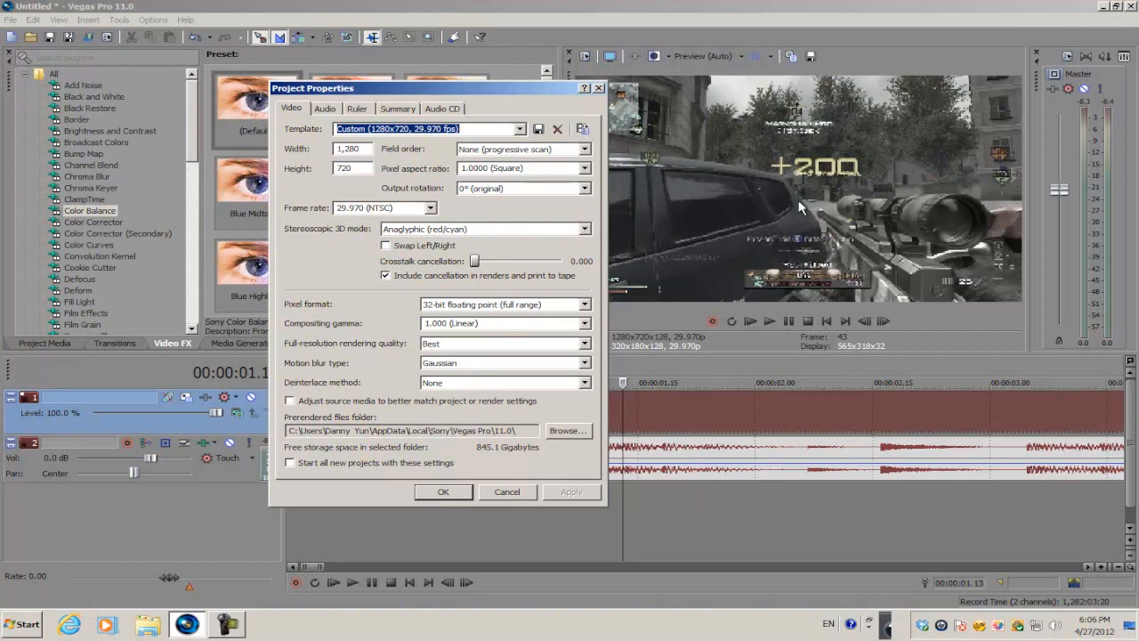
mouse_move(576, 363)
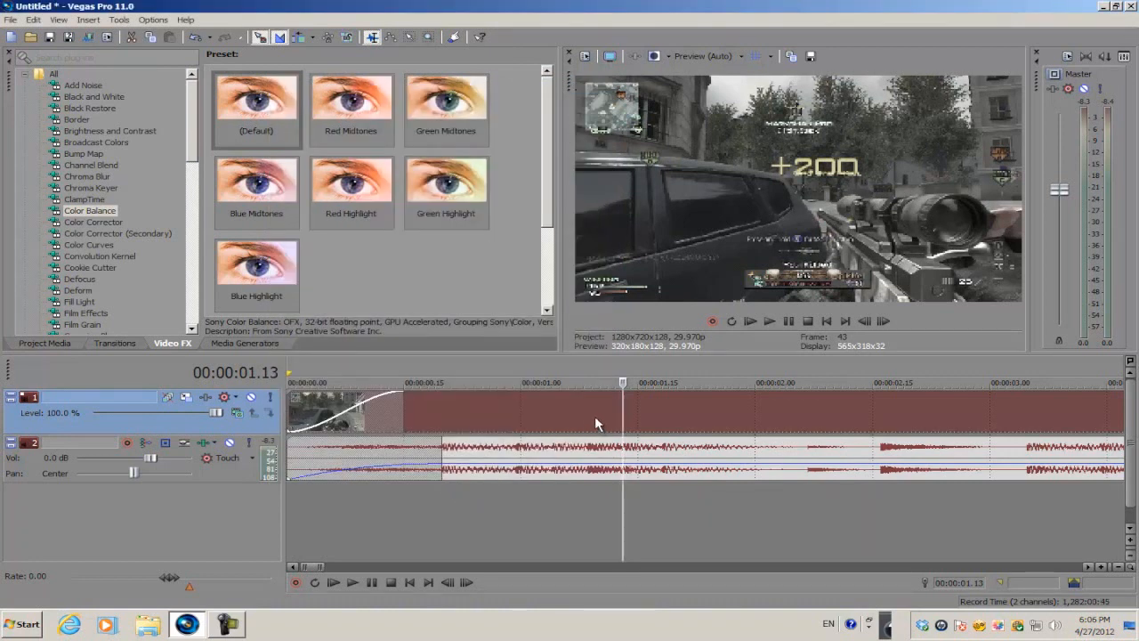
Add Sony Saturation Adjust to the clip with Amount 0.621, Center 0.000 and Spread 1.000
left_click(519, 383)
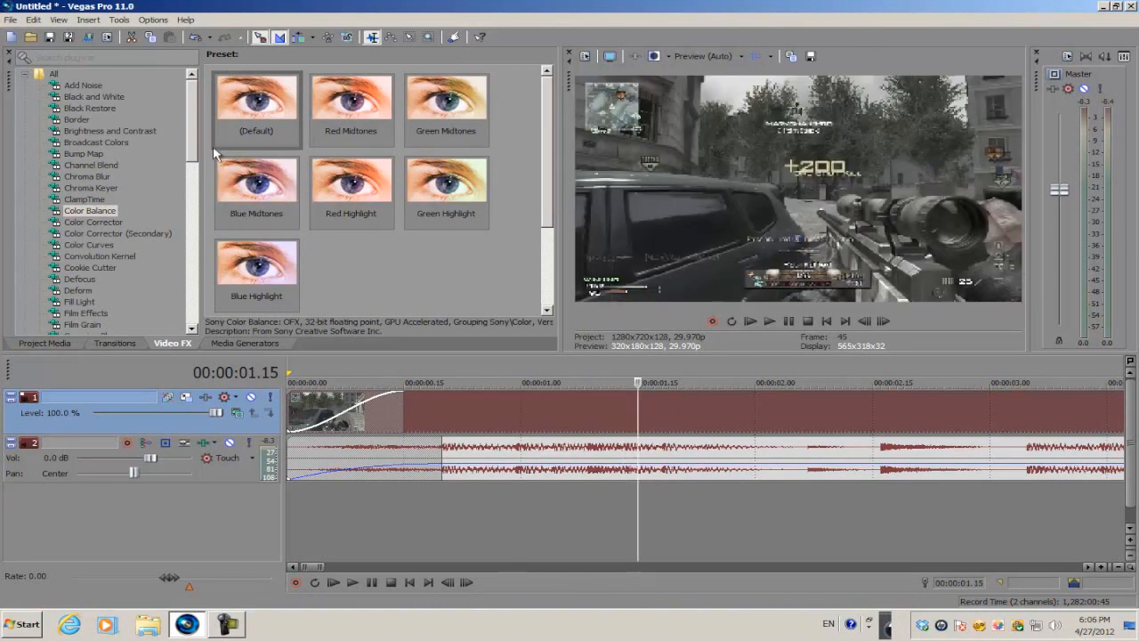
scroll("down", 3)
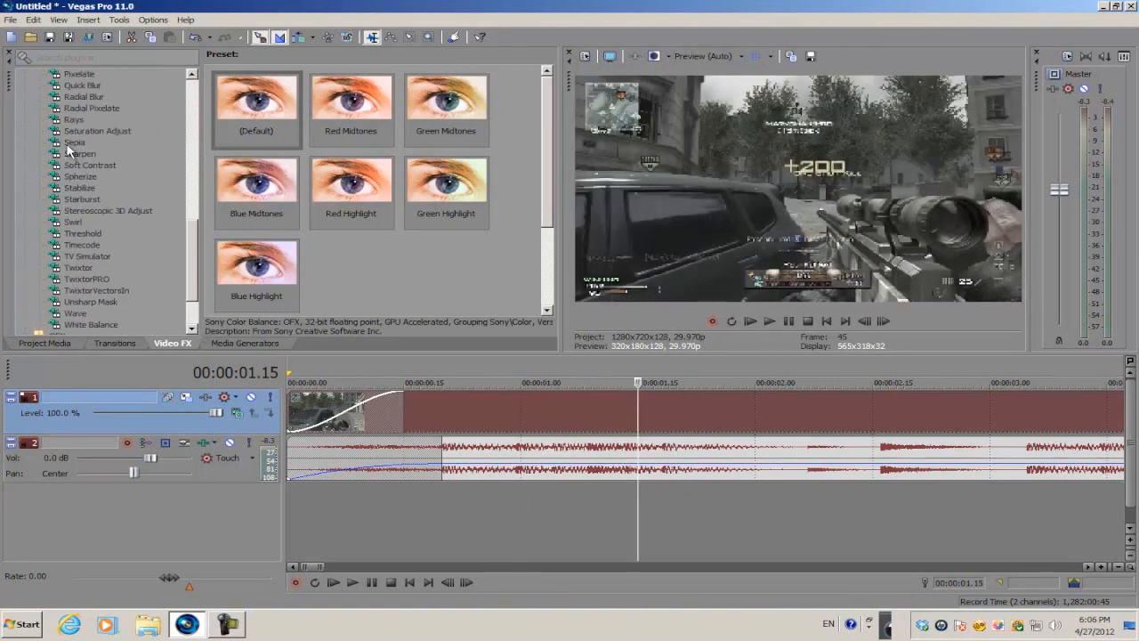
mouse_move(104, 136)
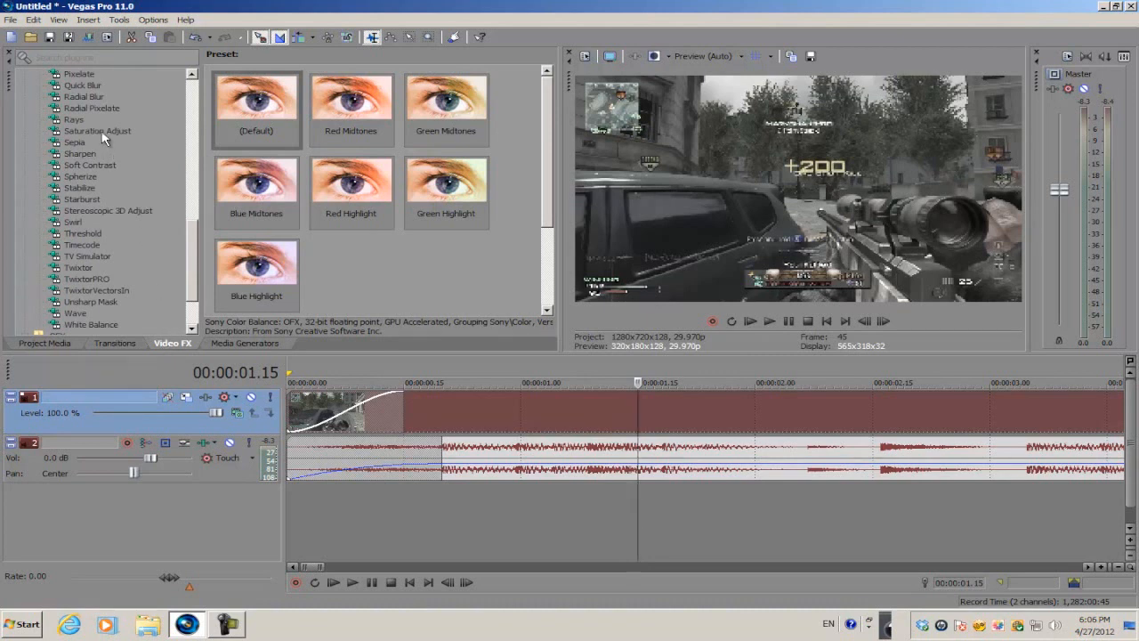
left_click(96, 132)
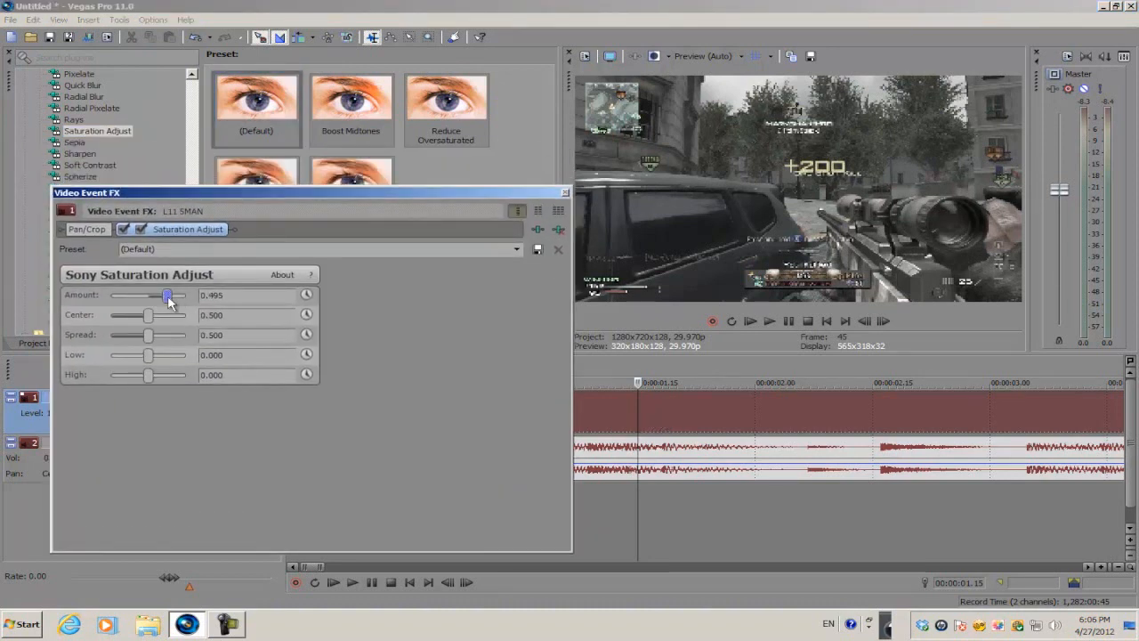
left_click_drag(167, 296, 175, 296)
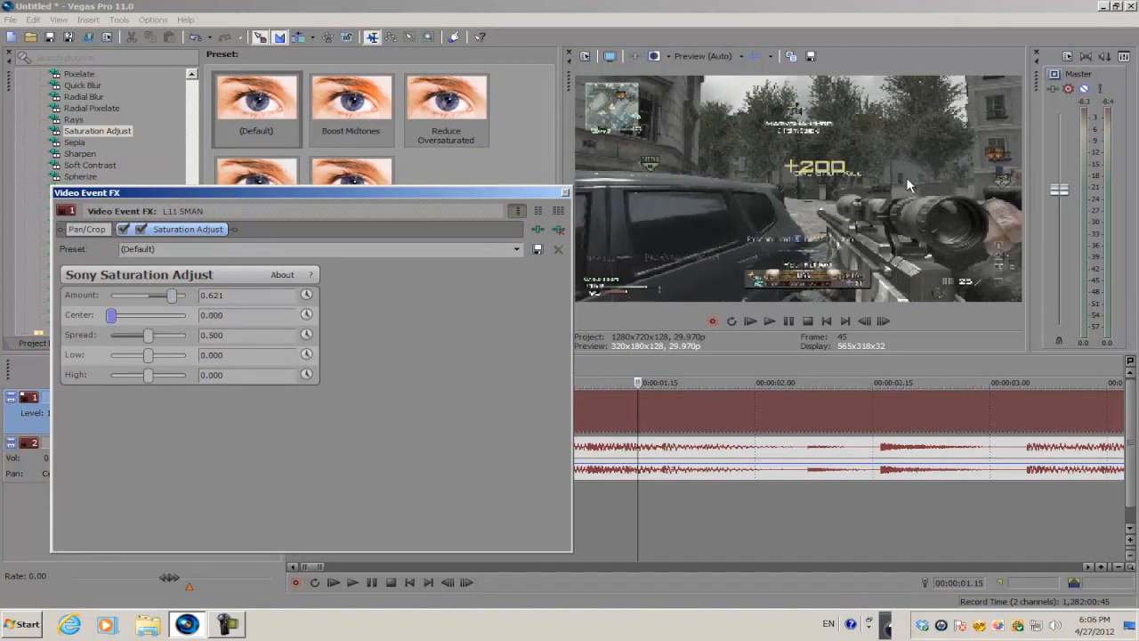
mouse_move(773, 229)
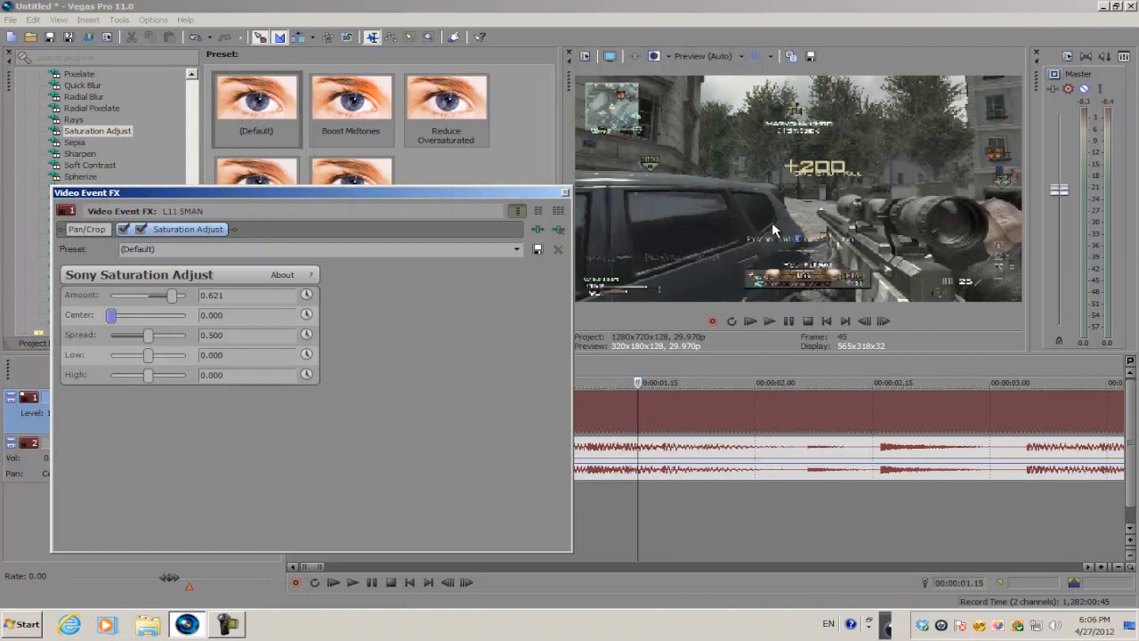
mouse_move(150, 352)
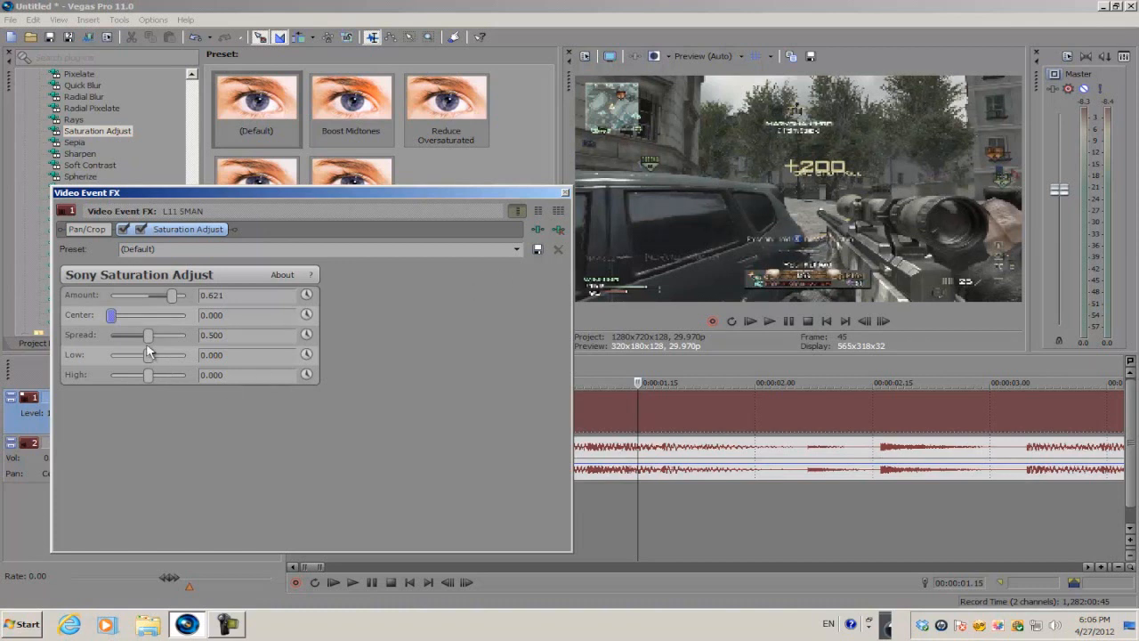
left_click_drag(148, 334, 187, 334)
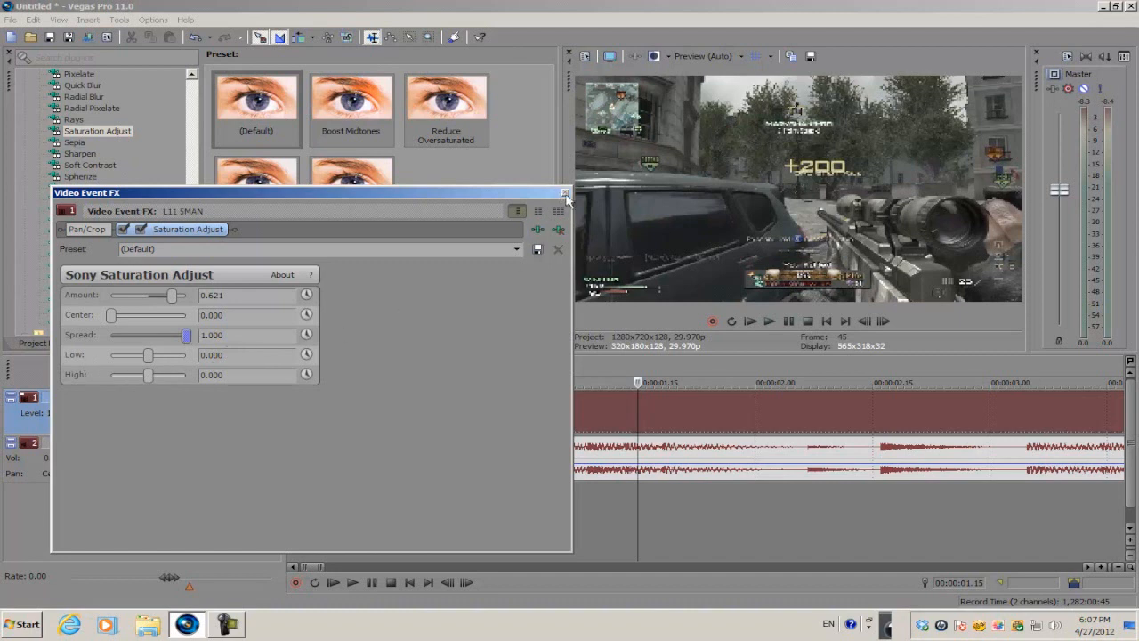
left_click(566, 192)
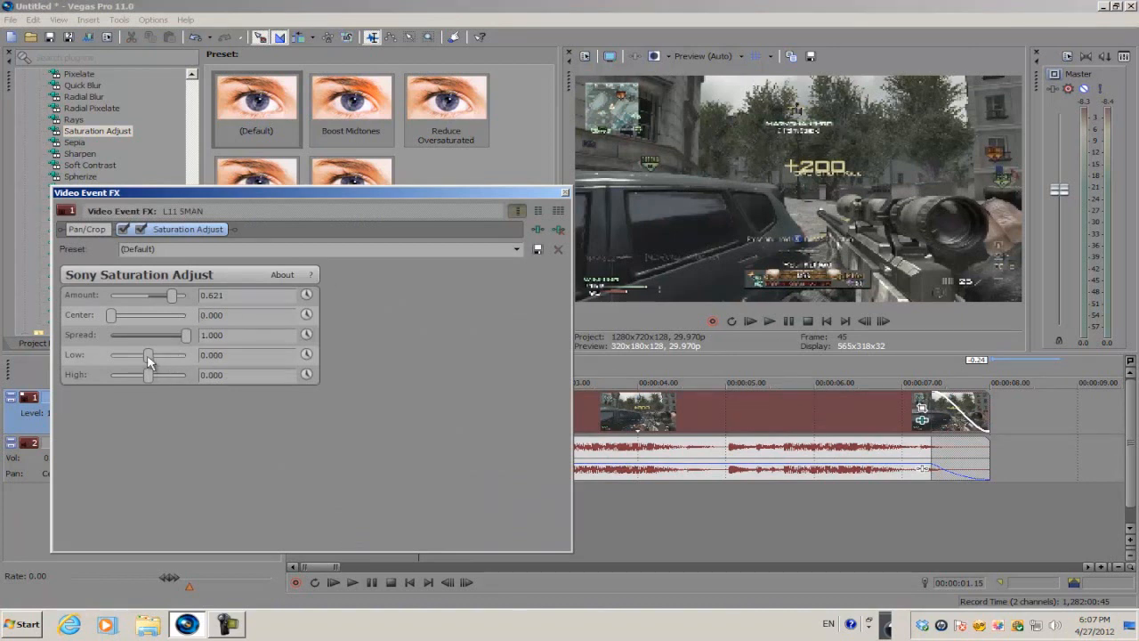
mouse_move(217, 288)
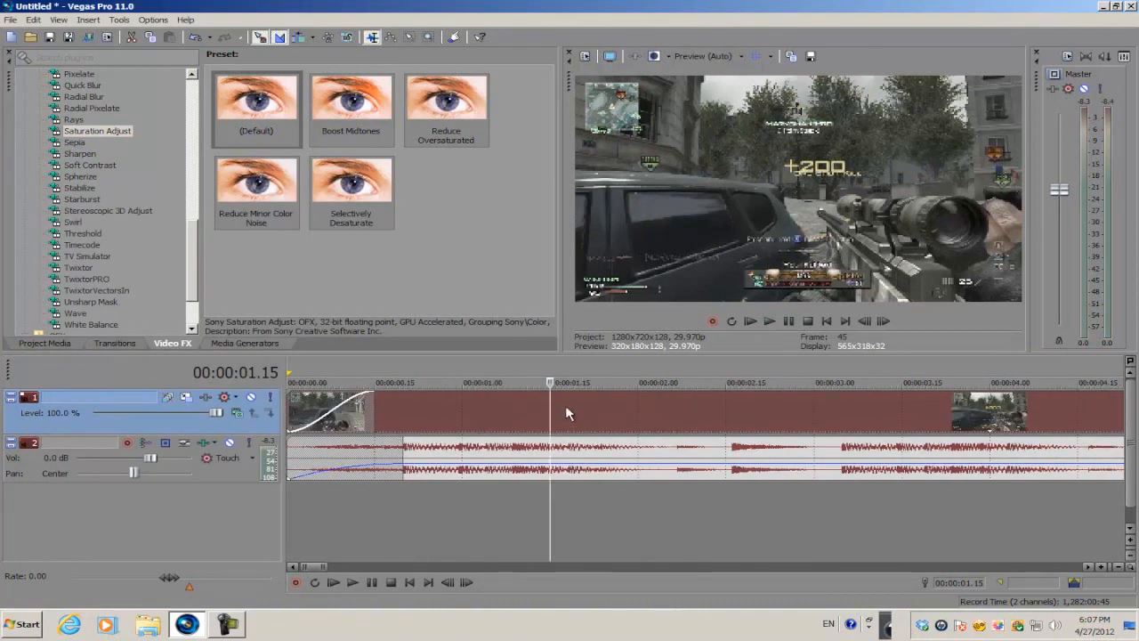
scroll("down", 3)
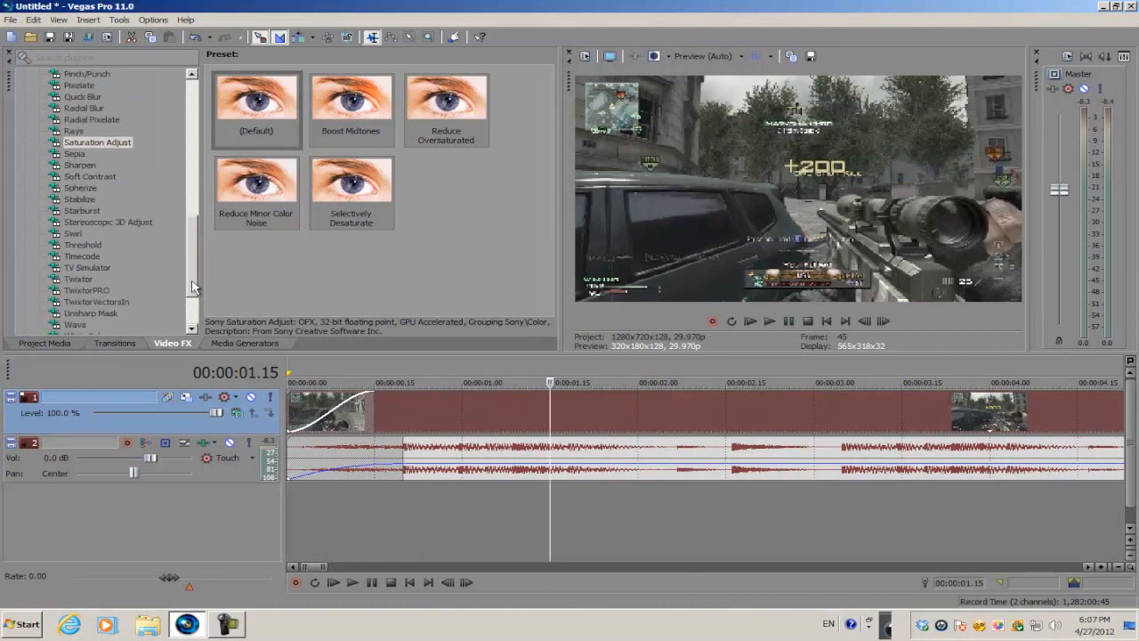
left_click(107, 200)
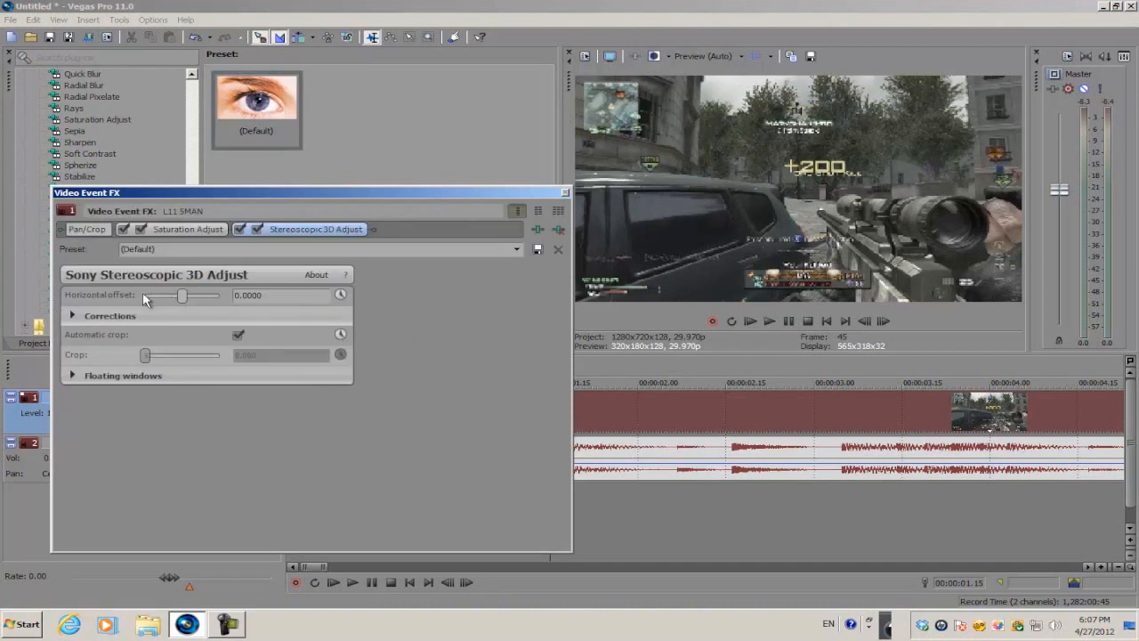
mouse_move(134, 302)
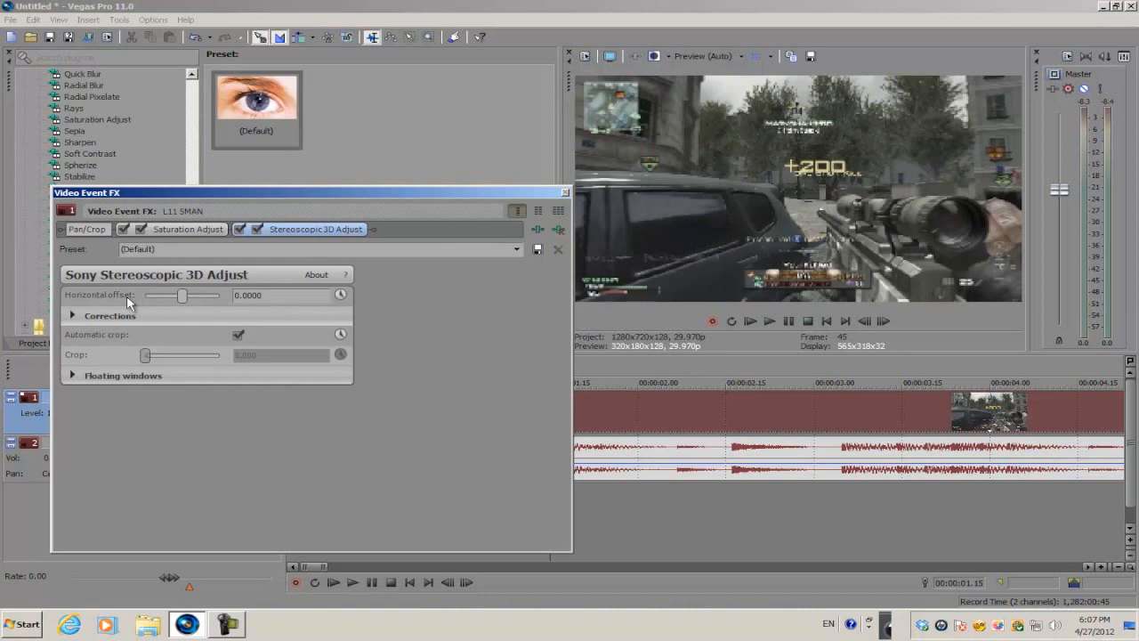
mouse_move(124, 306)
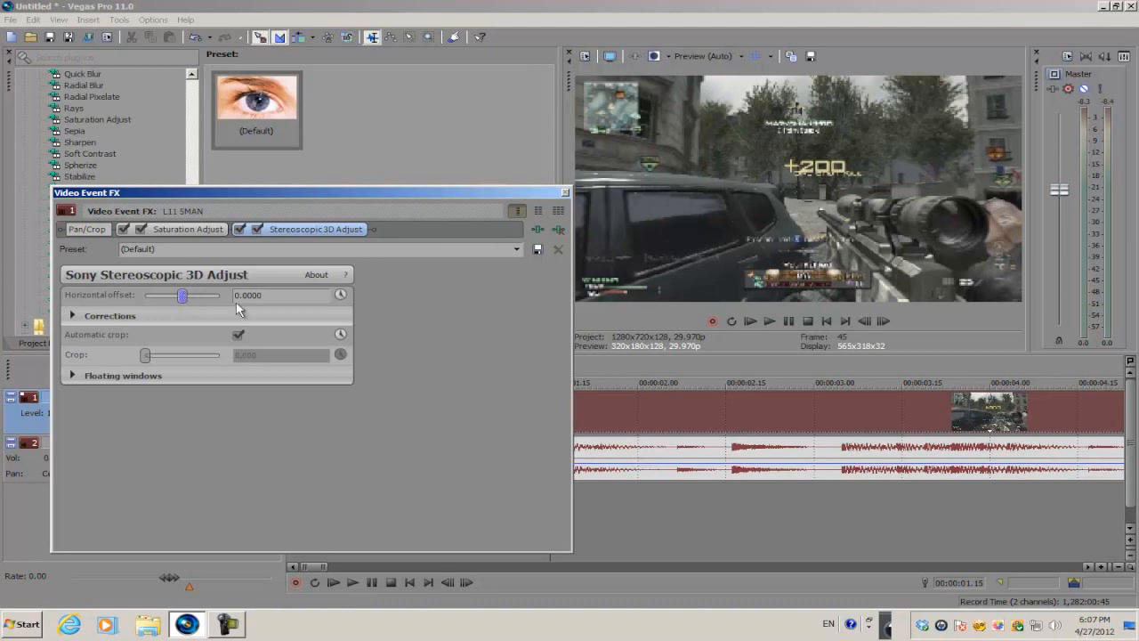
Shift Stereoscopic 3D Adjust horizontal offset to about 0.0074 for a red/cyan split
left_click_drag(184, 295, 185, 295)
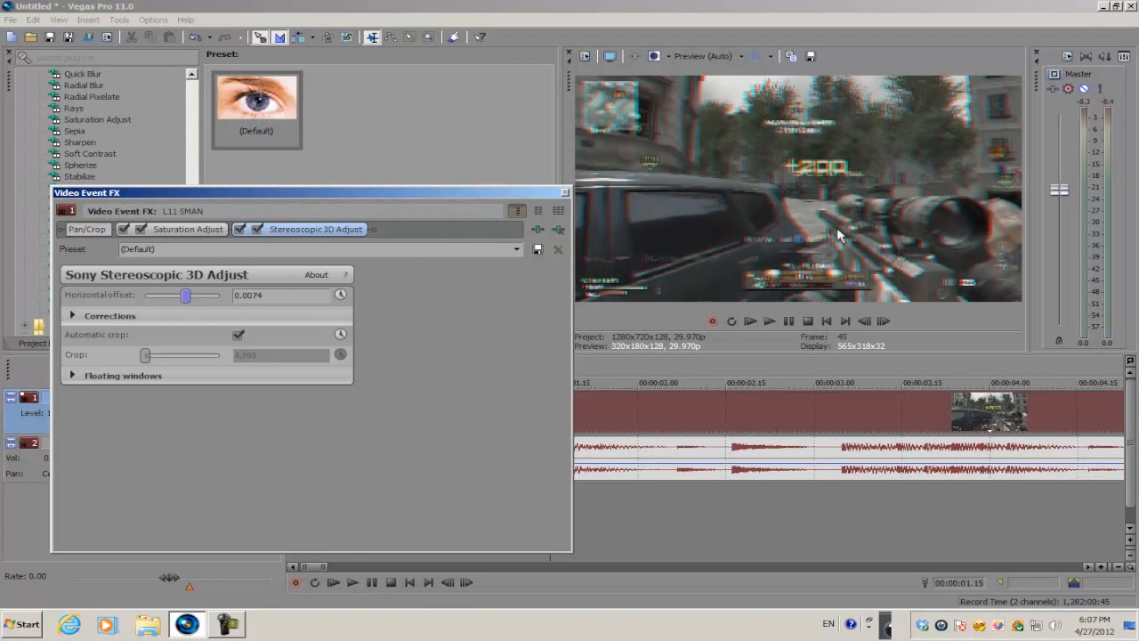
mouse_move(648, 218)
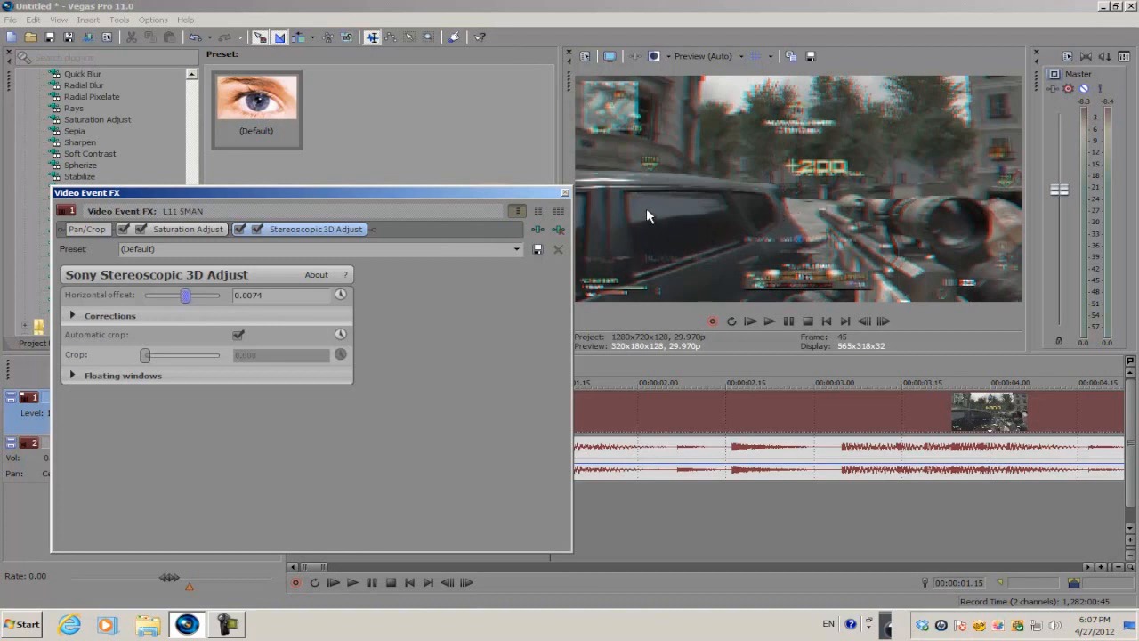
mouse_move(734, 207)
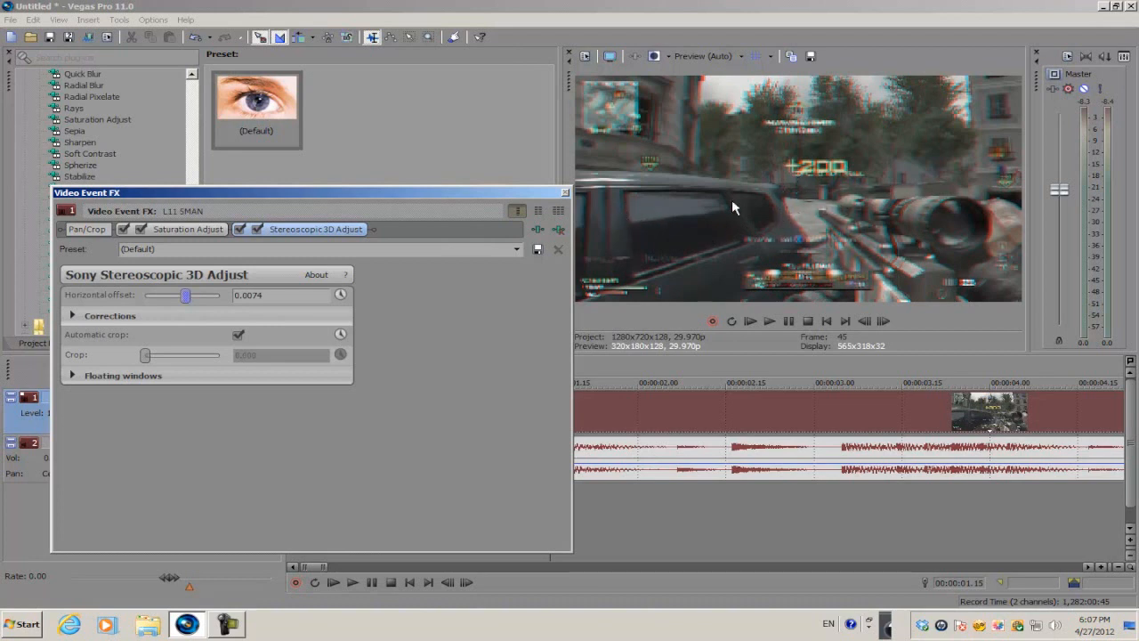
mouse_move(75, 328)
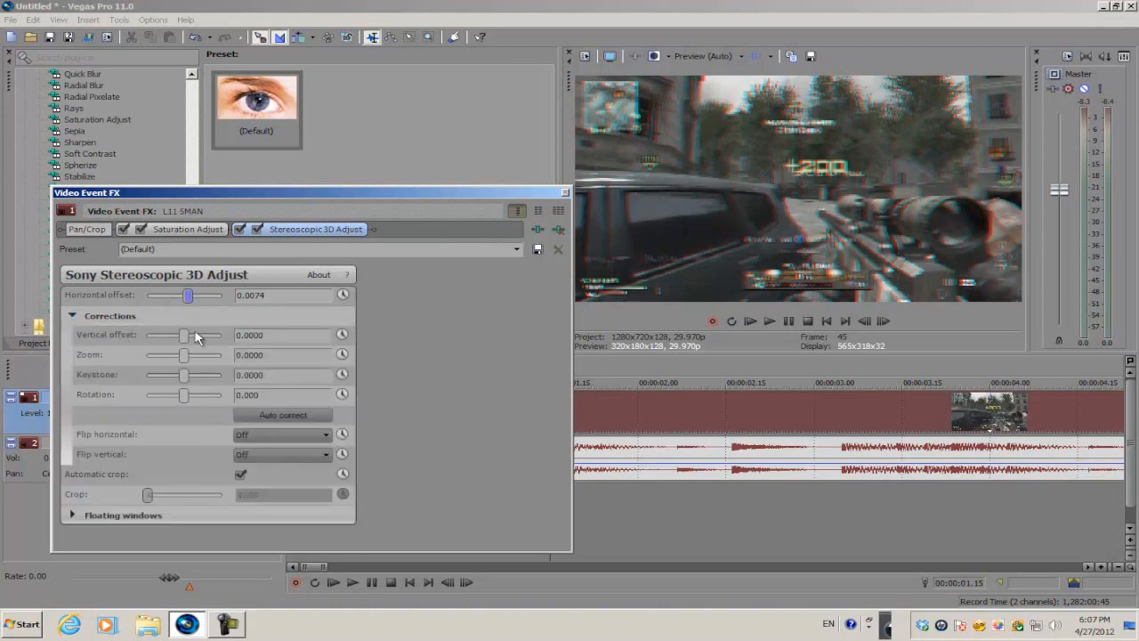
mouse_move(306, 329)
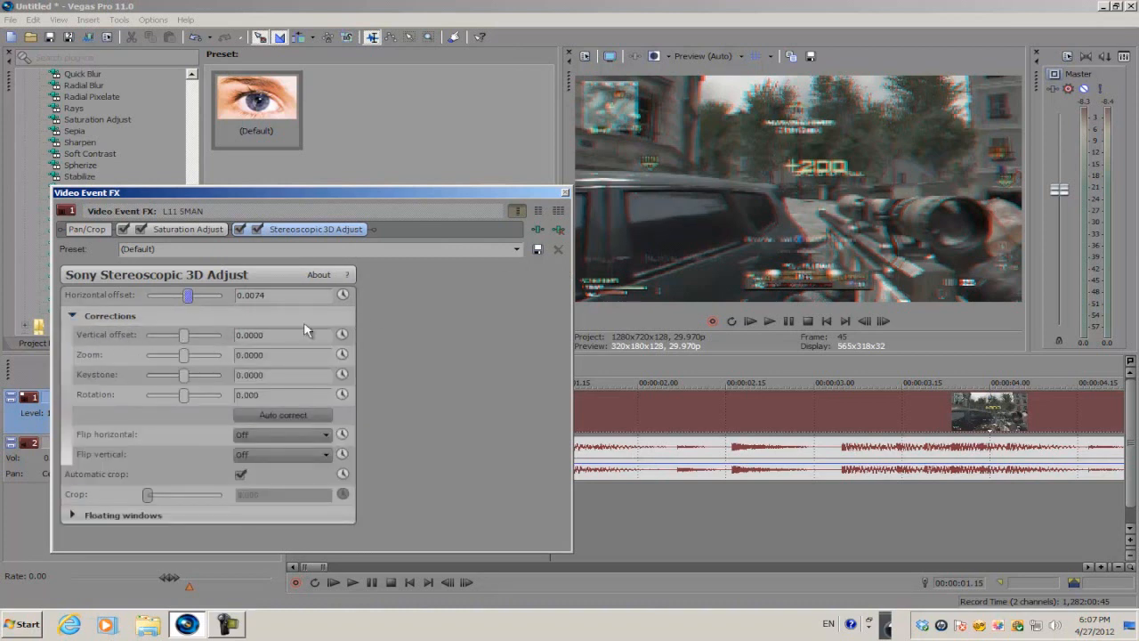
left_click_drag(185, 334, 220, 334)
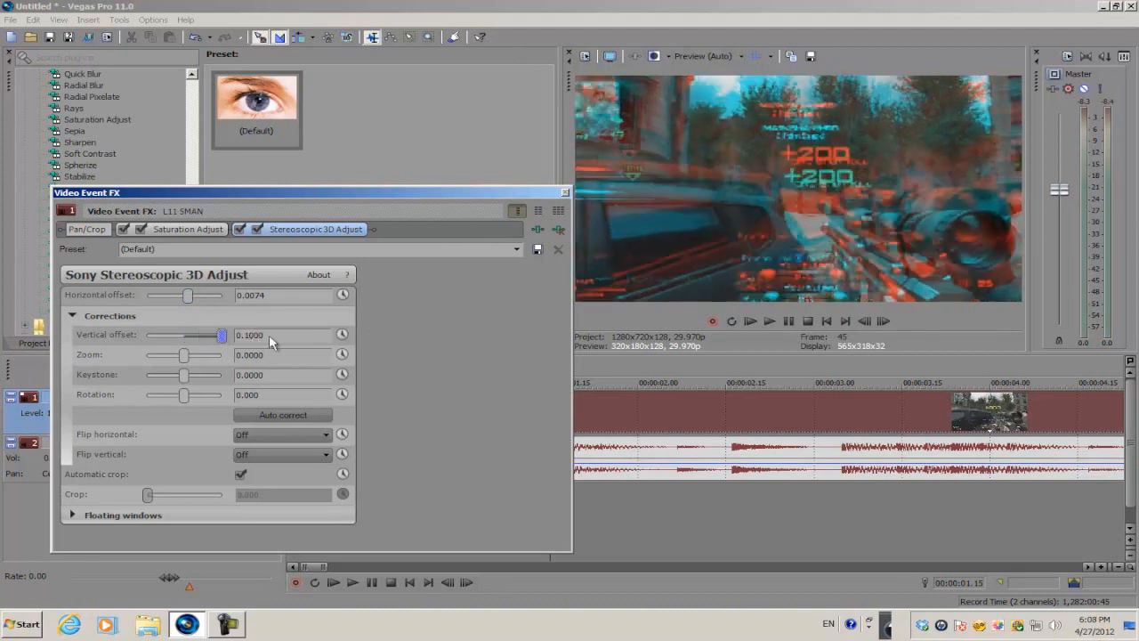
left_click_drag(221, 335, 207, 334)
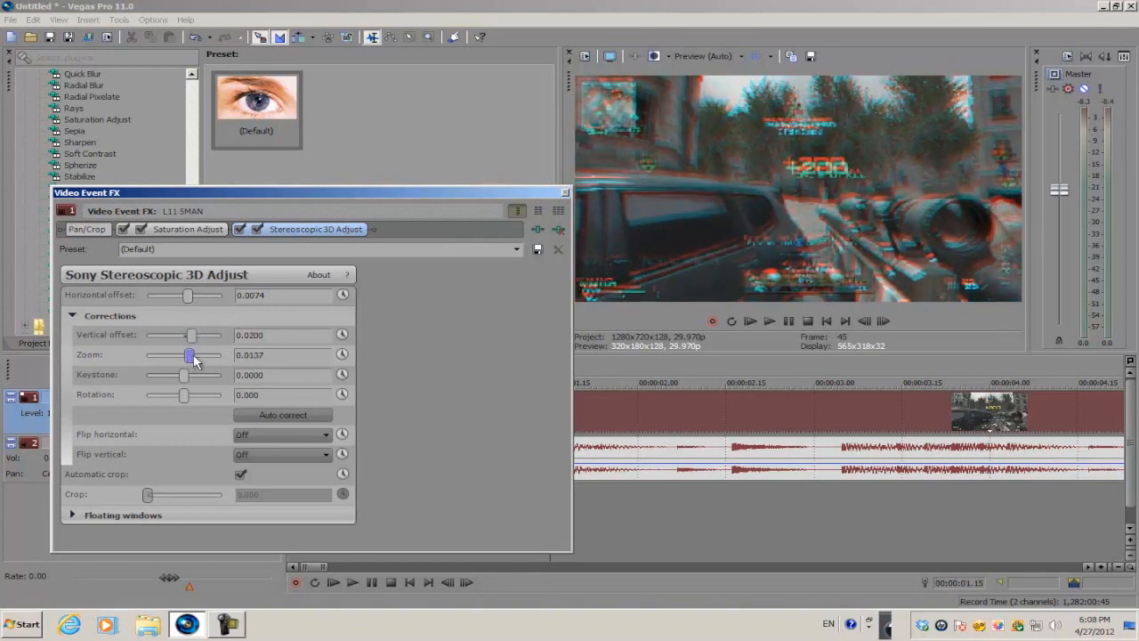
left_click_drag(188, 356, 196, 356)
type("0")
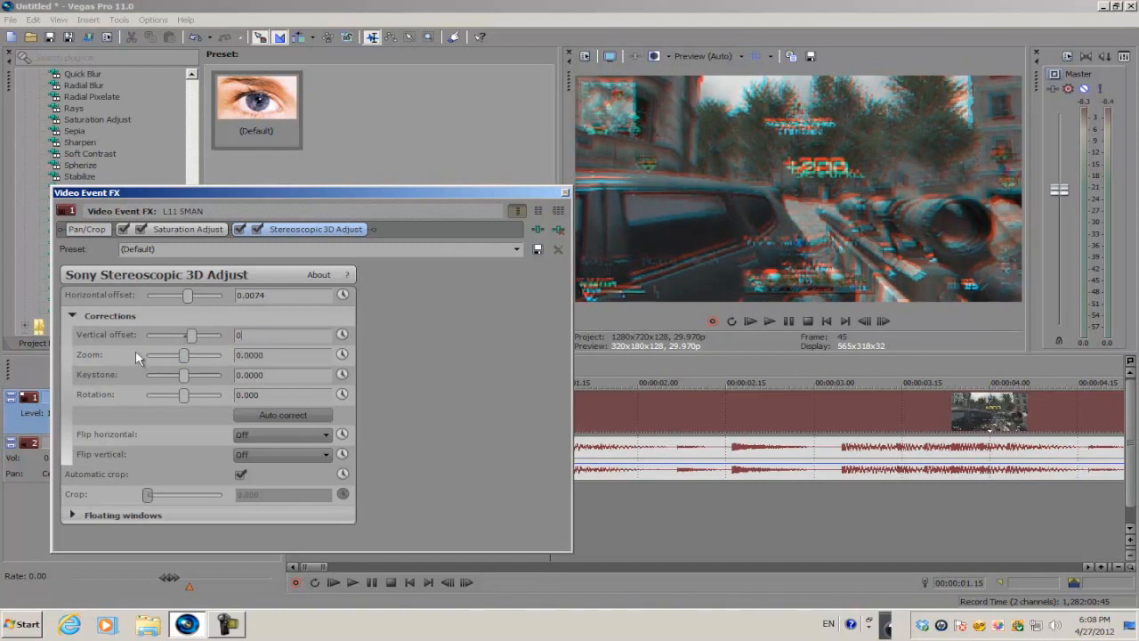
left_click_drag(185, 374, 160, 374)
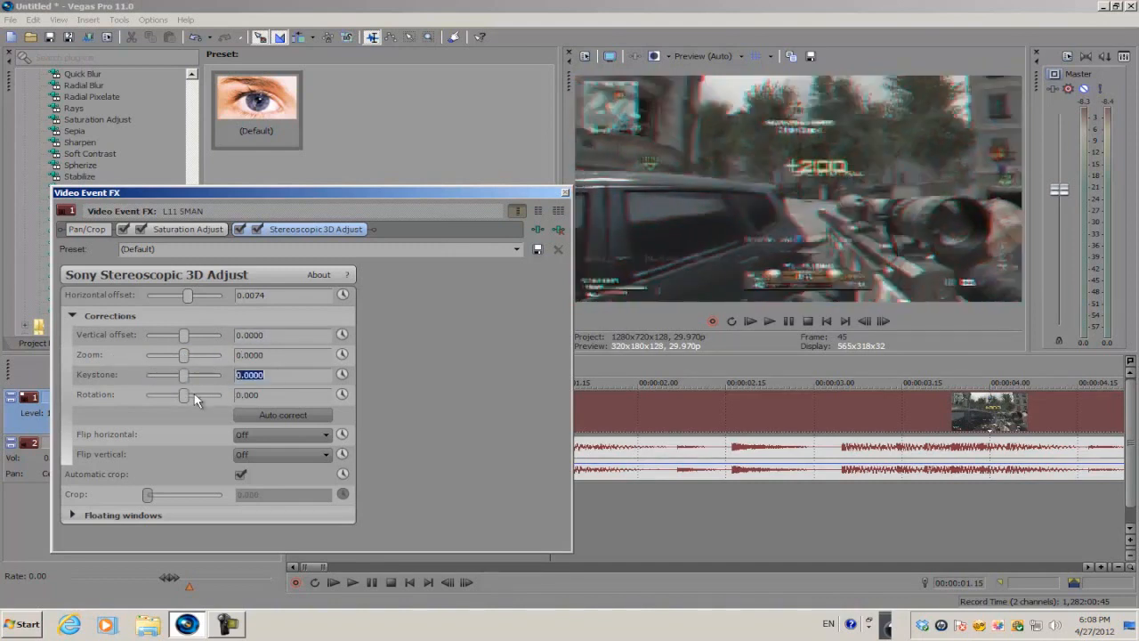
left_click_drag(187, 395, 182, 396)
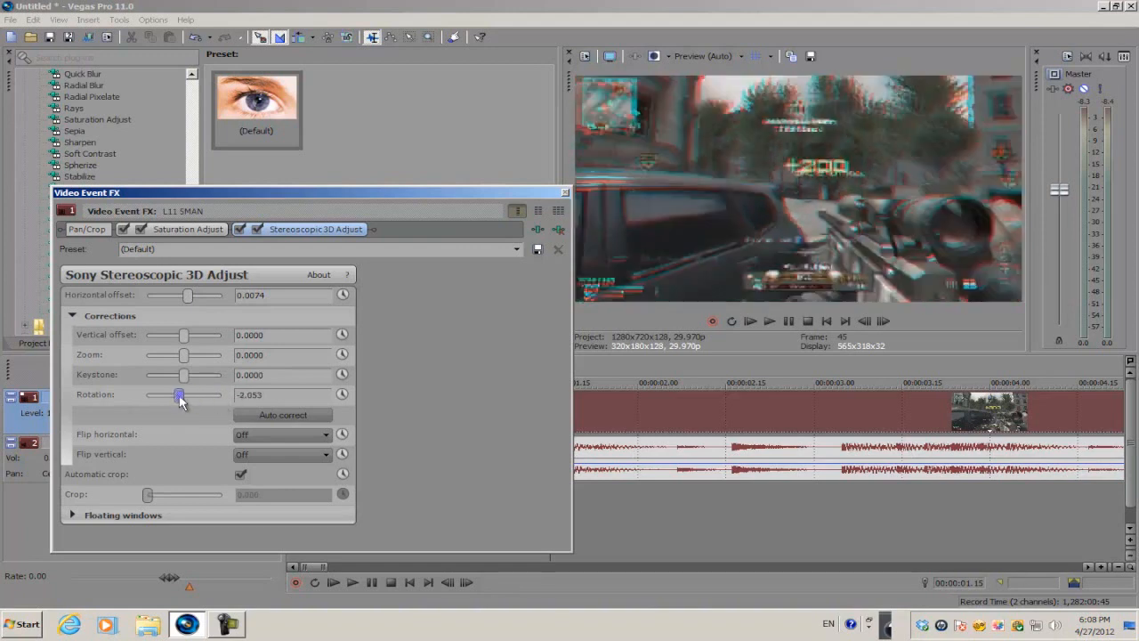
left_click_drag(180, 395, 175, 395)
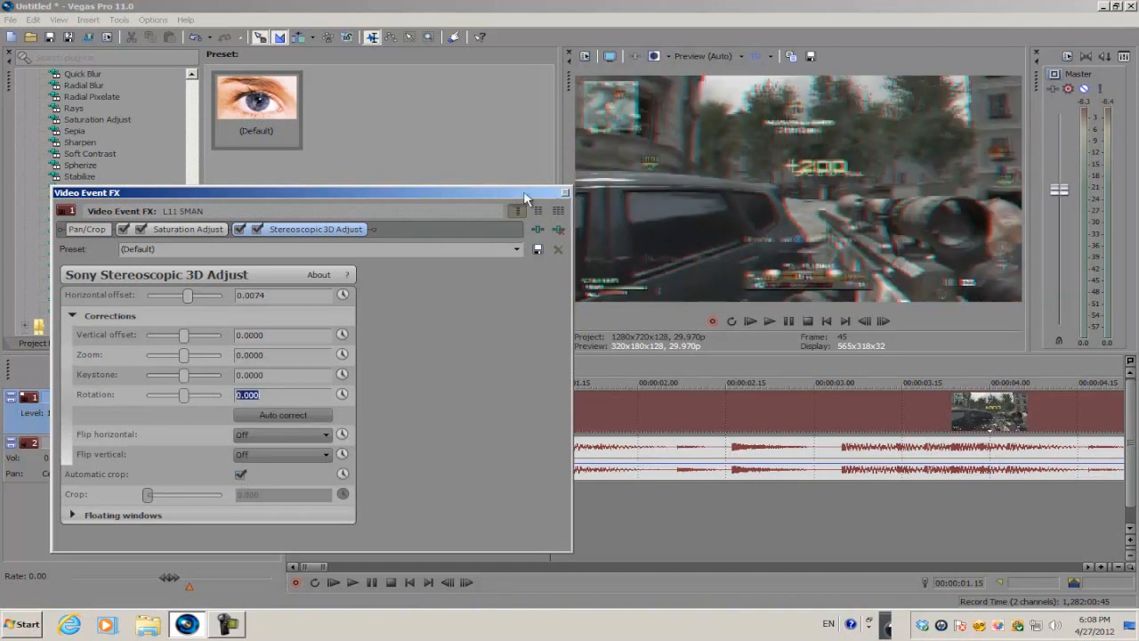
Close the effect window, scrub back near the clip start to preview, and reopen the event FX
left_click(564, 193)
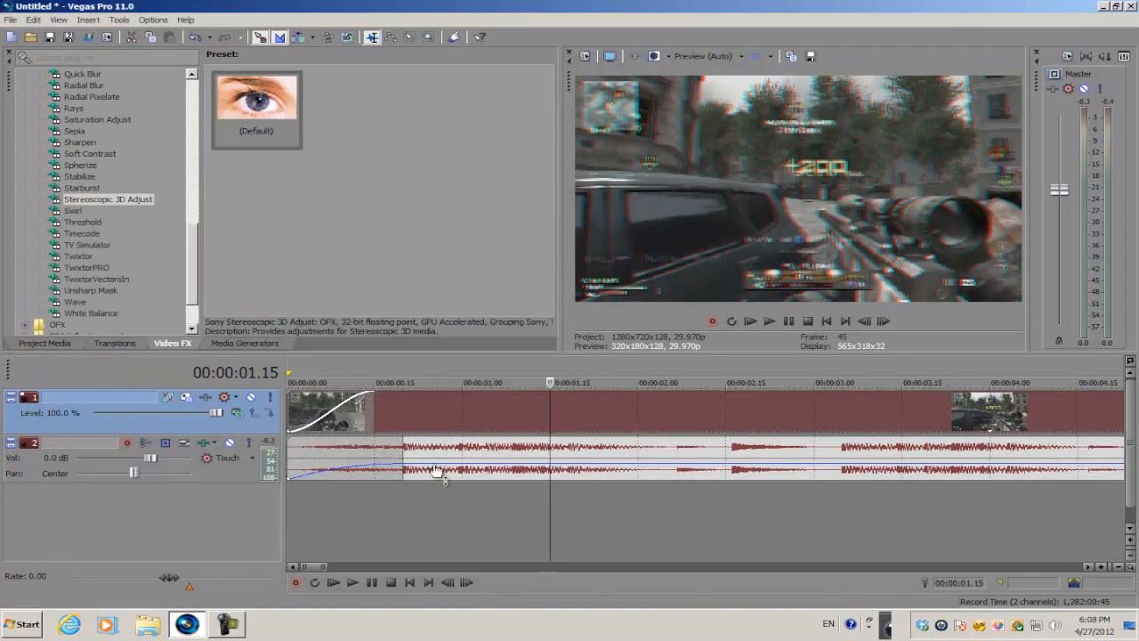
left_click_drag(436, 470, 516, 481)
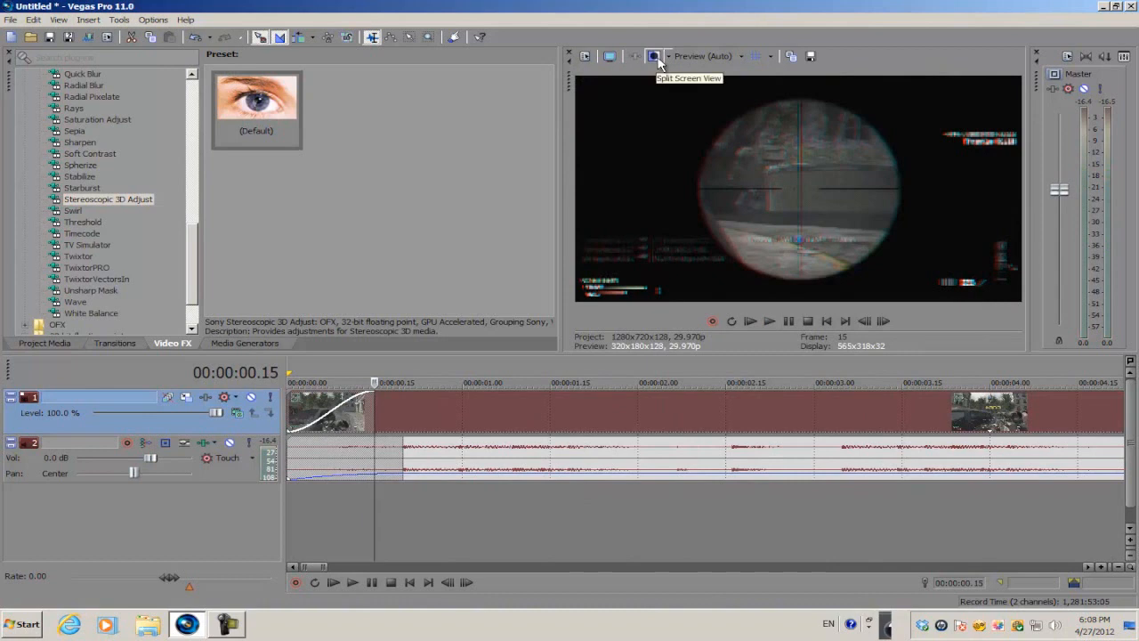
left_click(660, 55)
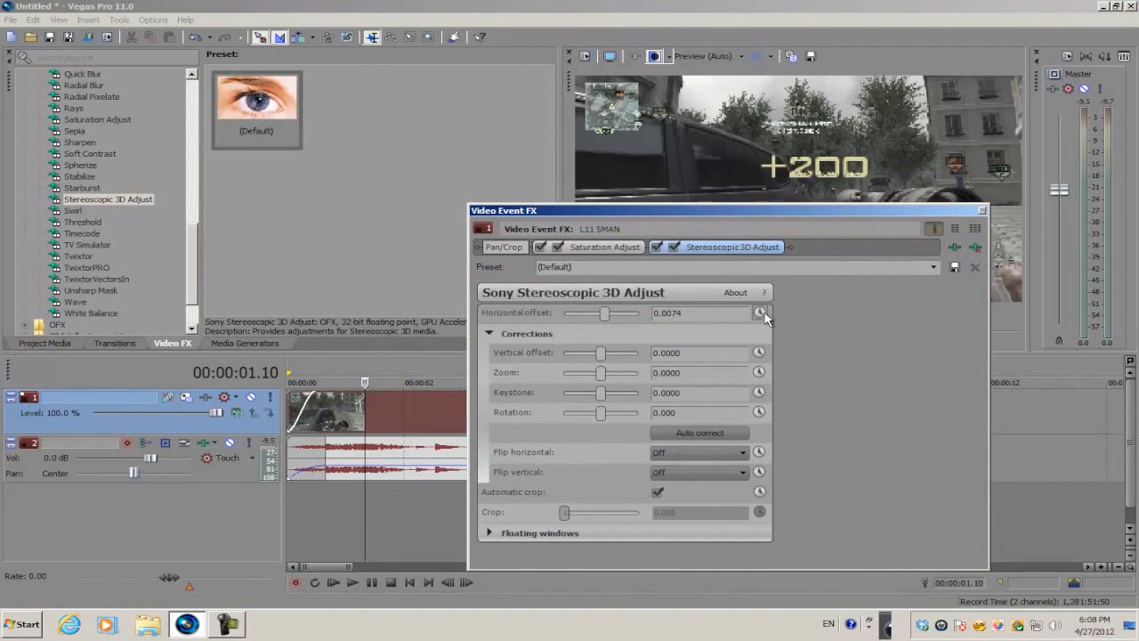
mouse_move(758, 314)
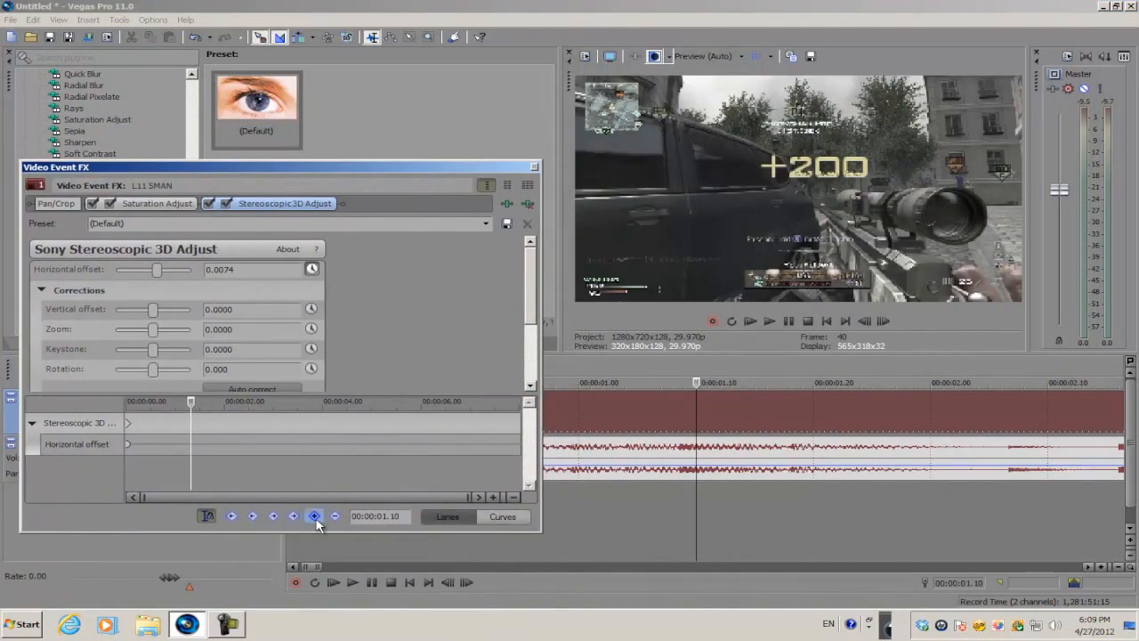
Keyframe horizontal offset at successive beats, alternating positive and negative values ending near -0.0179
left_click(292, 517)
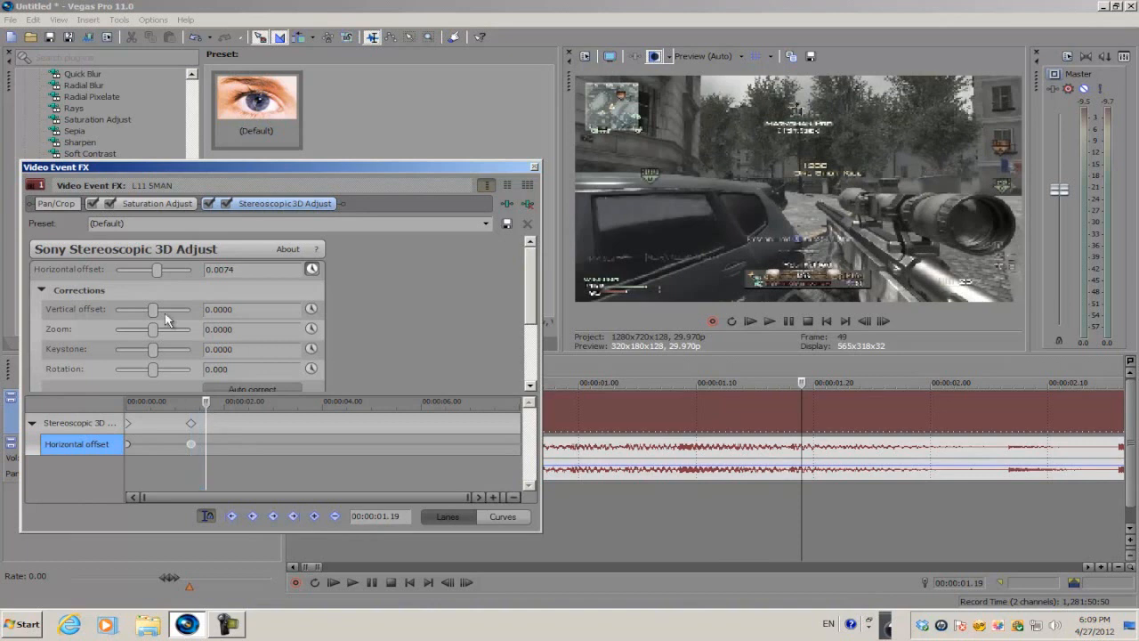
left_click_drag(158, 270, 151, 271)
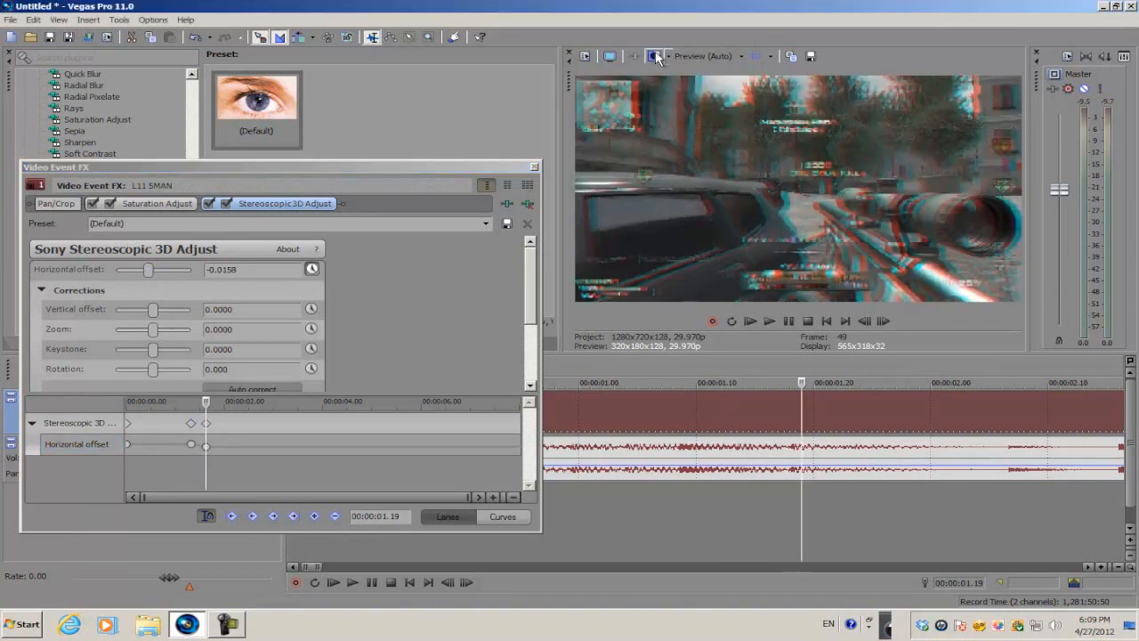
left_click_drag(148, 270, 156, 270)
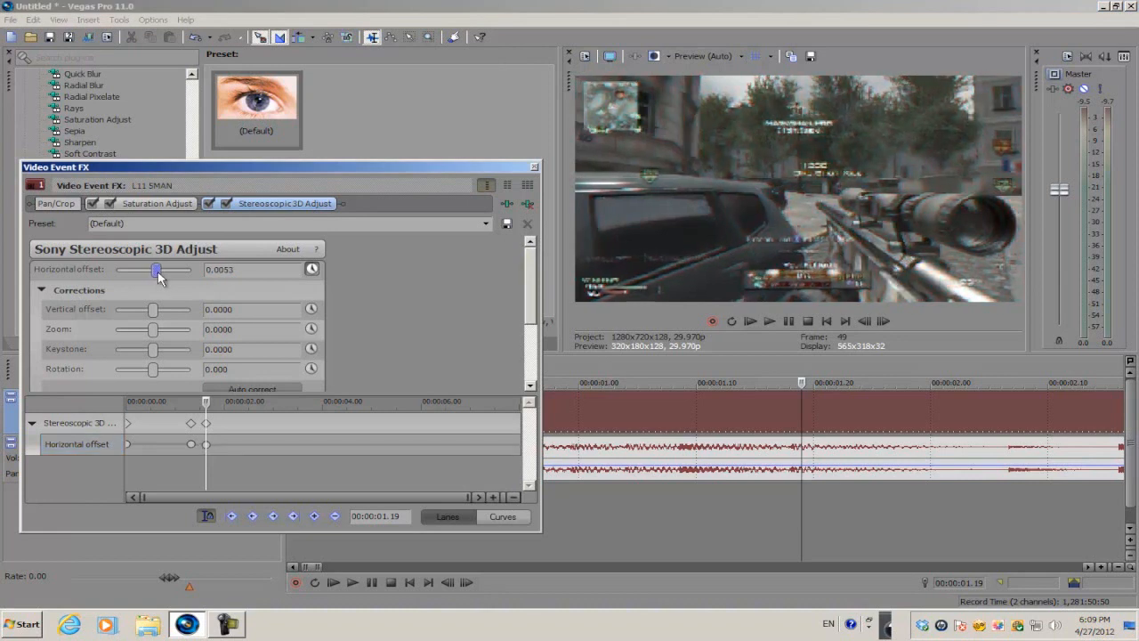
left_click_drag(157, 270, 163, 271)
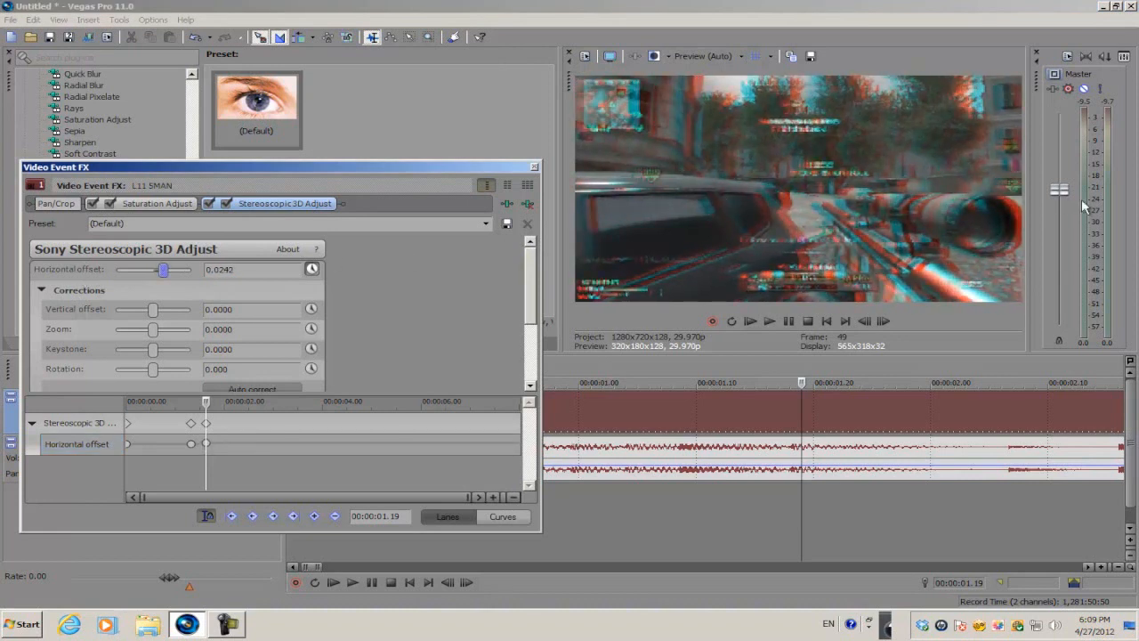
left_click_drag(164, 270, 141, 271)
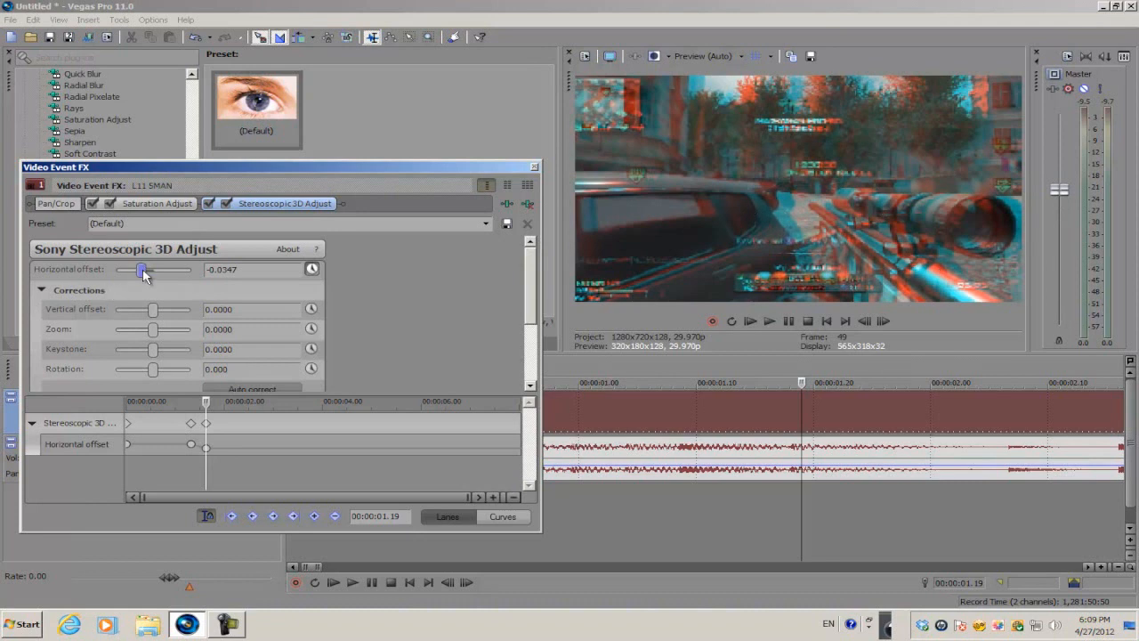
left_click_drag(141, 270, 150, 271)
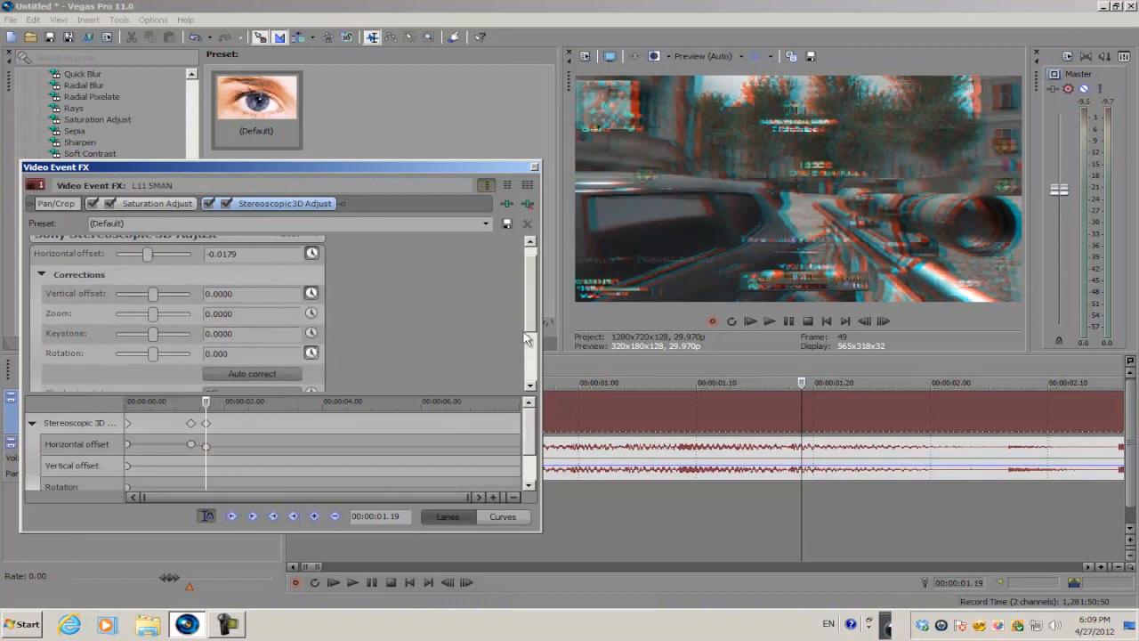
Keyframe the vertical offset at an earlier beat, raising it to about 0.0368
scroll("down", 3)
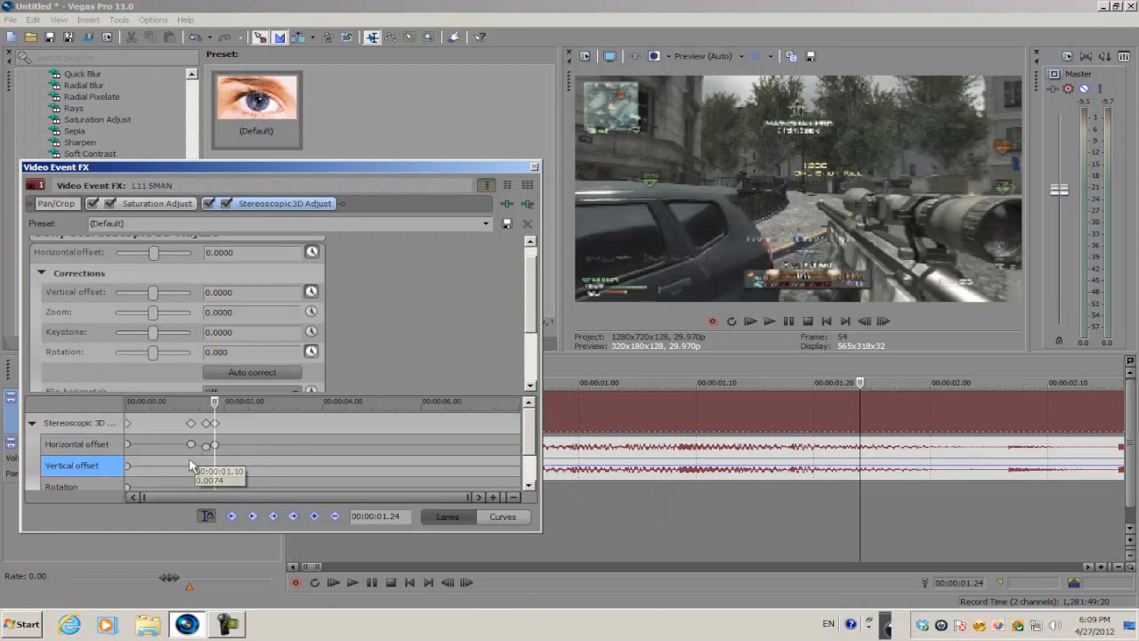
left_click_drag(153, 291, 158, 292)
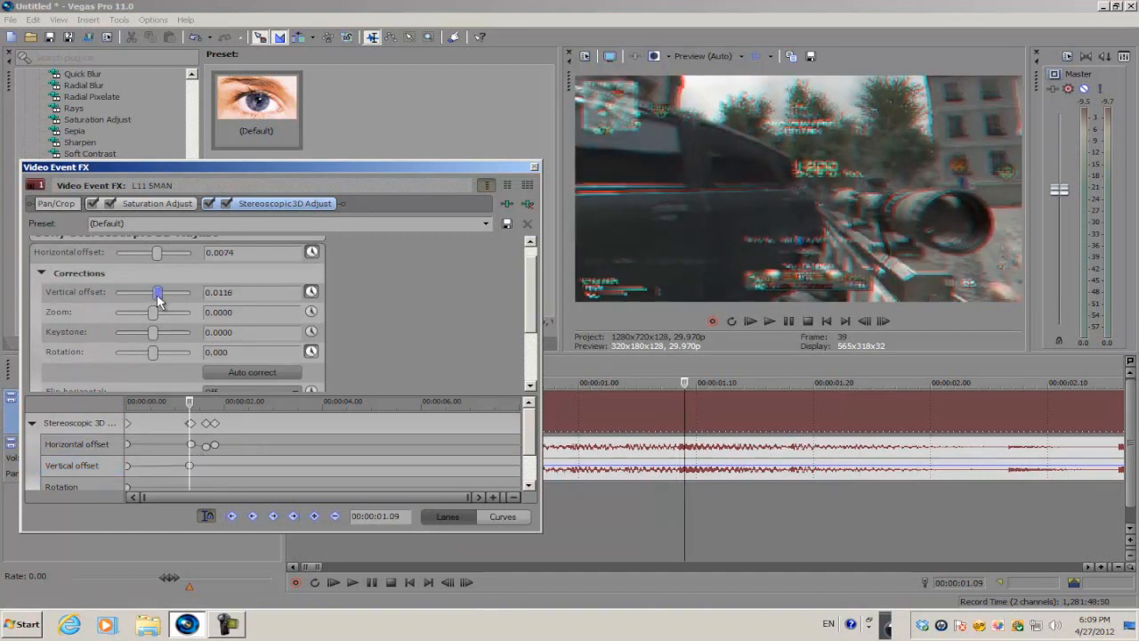
left_click_drag(158, 291, 169, 292)
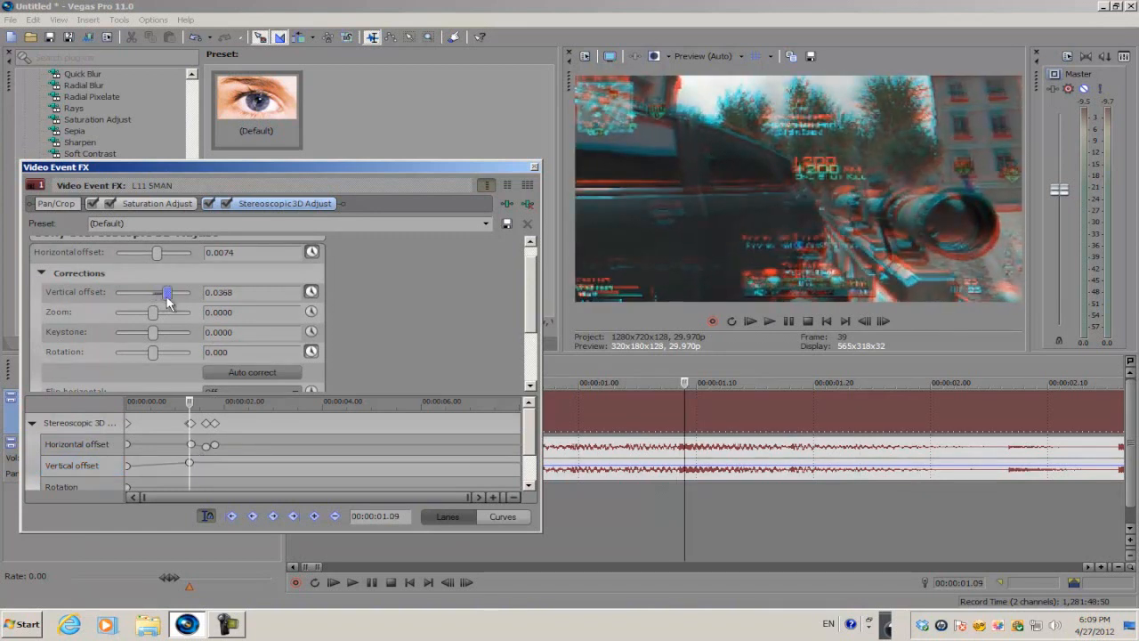
left_click_drag(170, 291, 164, 292)
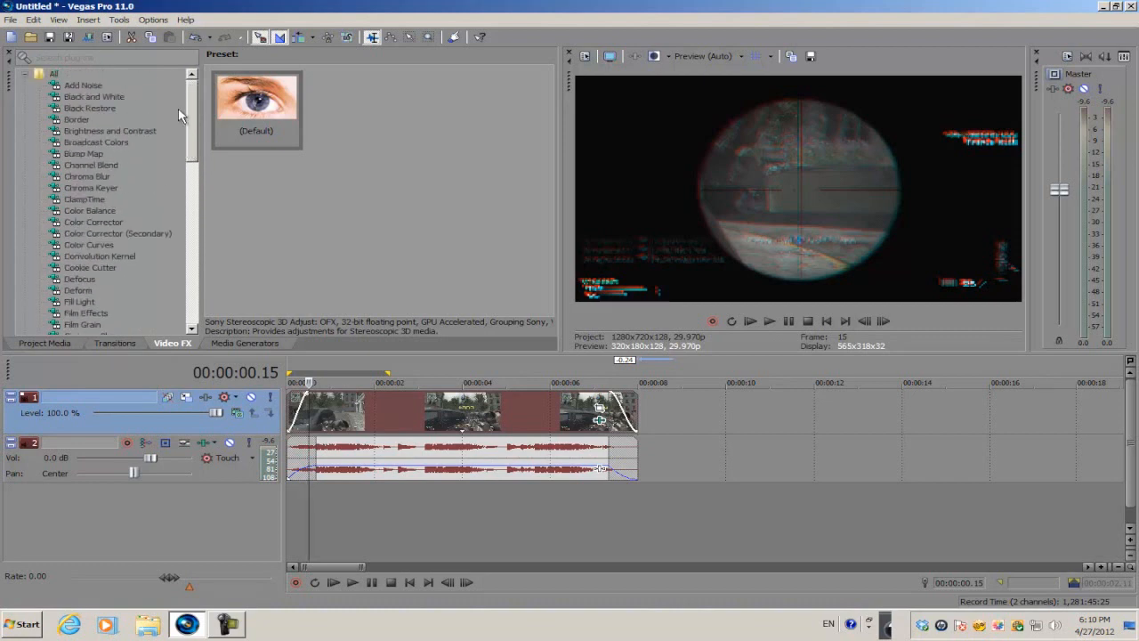
Zoom the timeline to review the keyframed clip and its fade-in
scroll("down", 3)
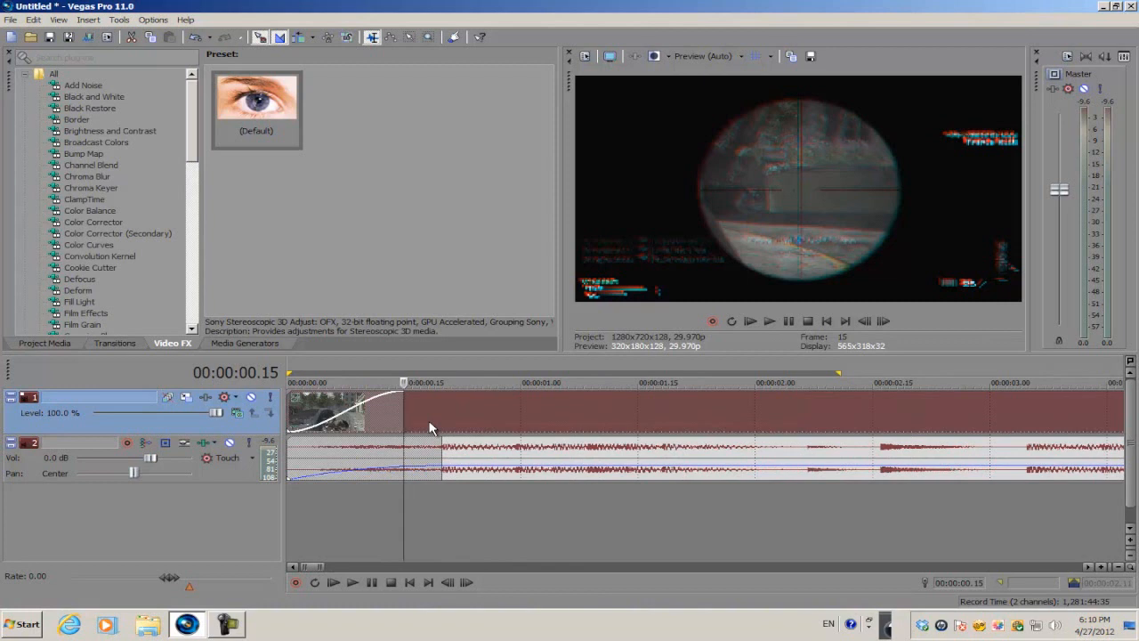
mouse_move(359, 444)
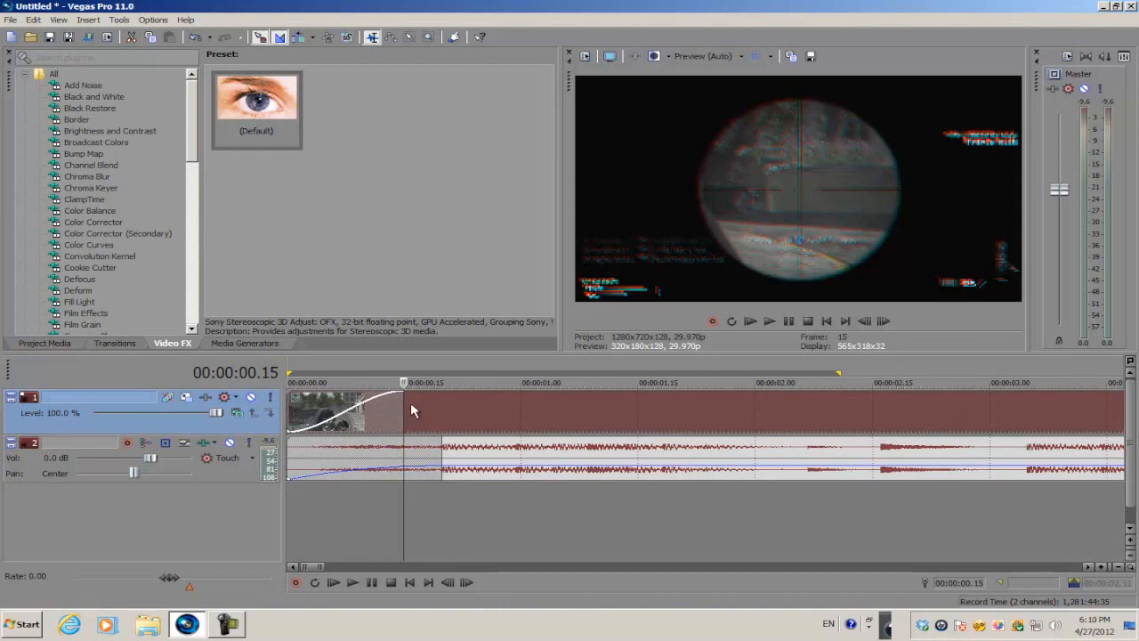
mouse_move(398, 406)
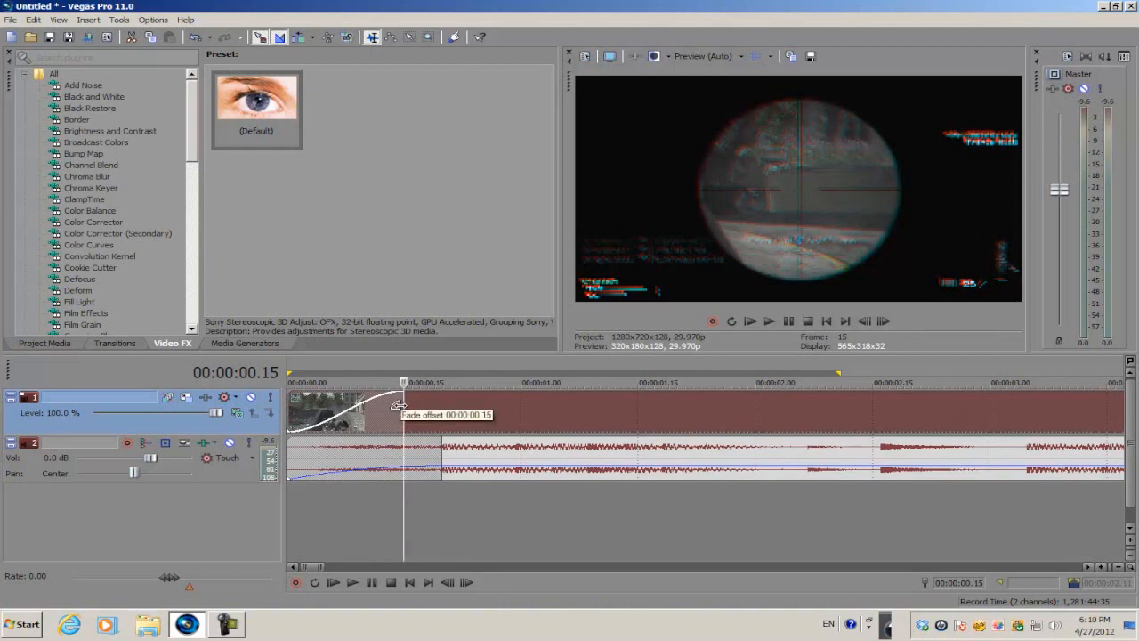